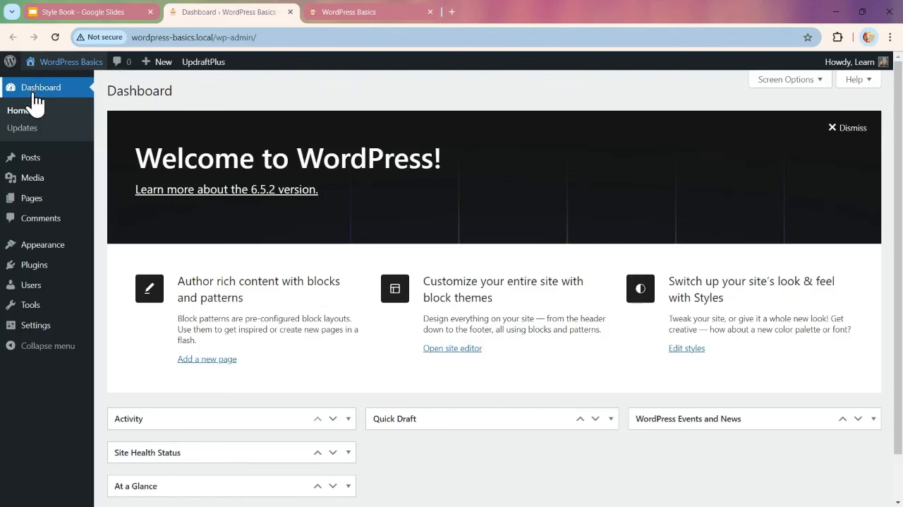
mouse_move(43, 244)
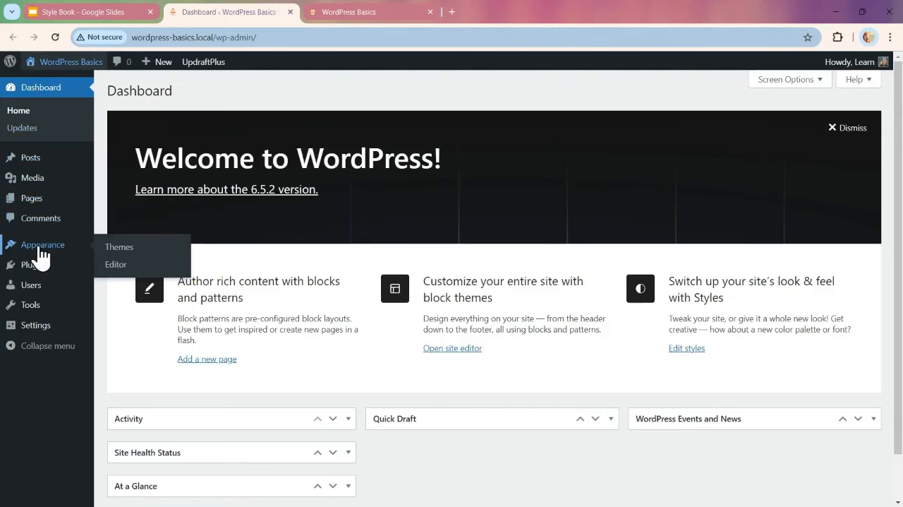
mouse_move(115, 264)
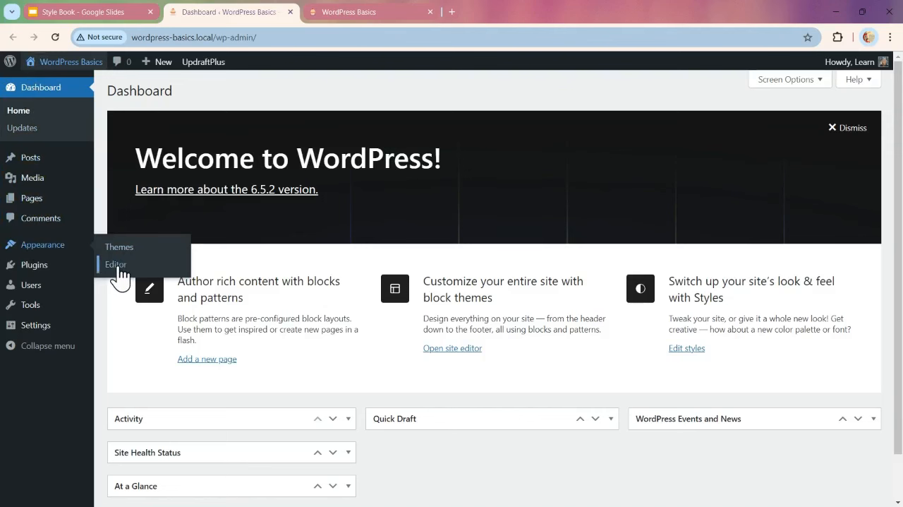
Step: Open the Site Editor via Appearance > Editor from the dashboard
left_click(115, 264)
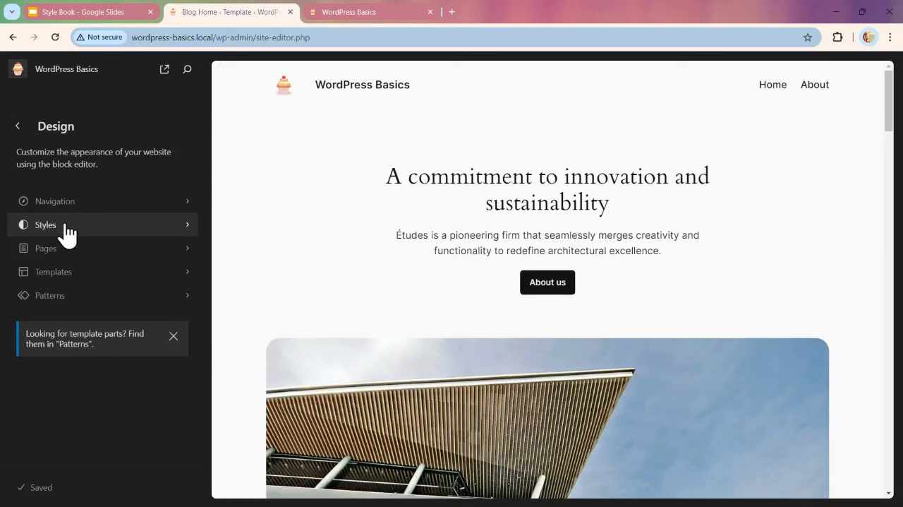
Step: Open Styles in the Design panel to list the theme's style combinations
left_click(45, 224)
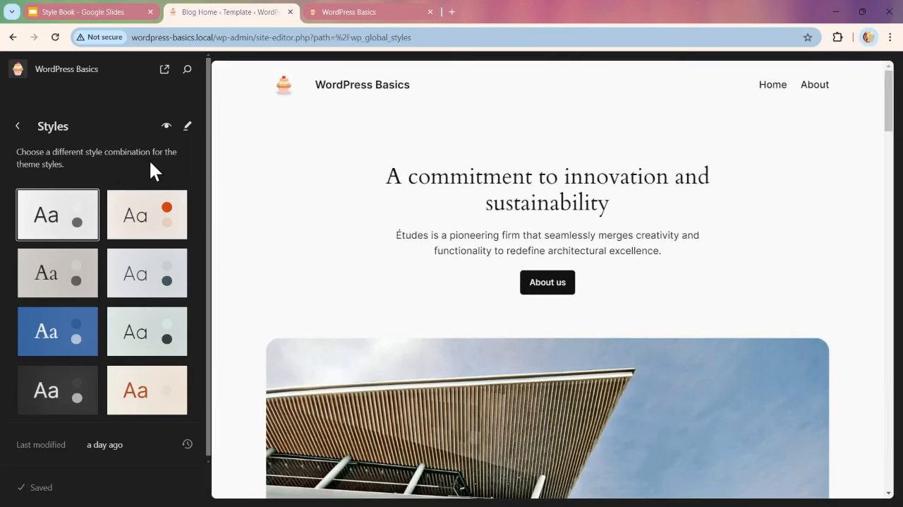
mouse_move(162, 169)
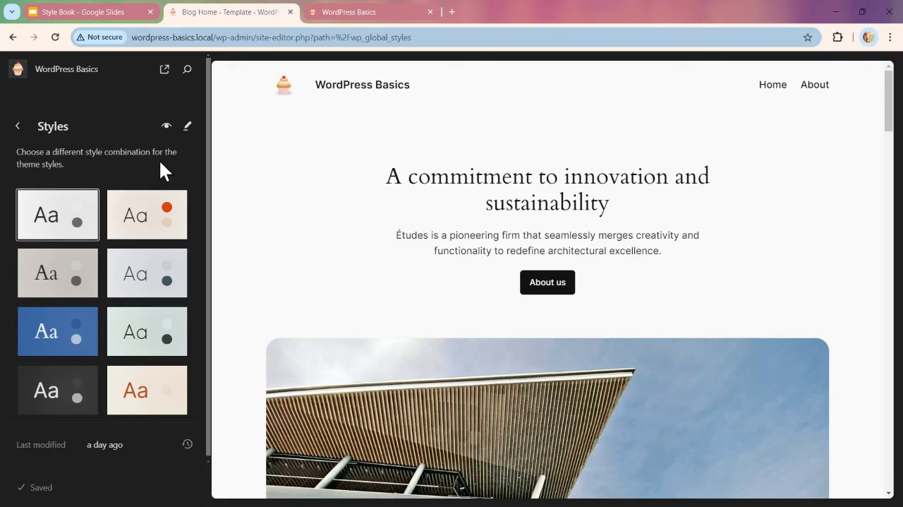
mouse_move(146, 220)
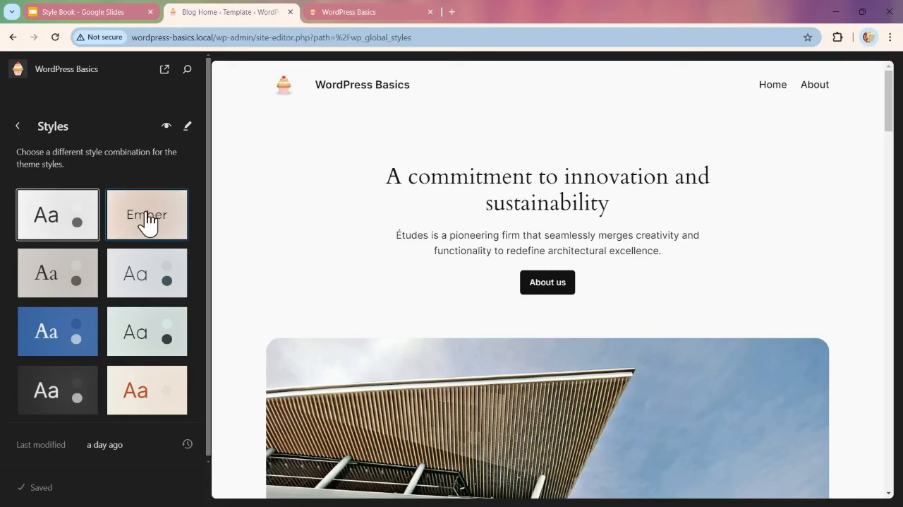
left_click(146, 215)
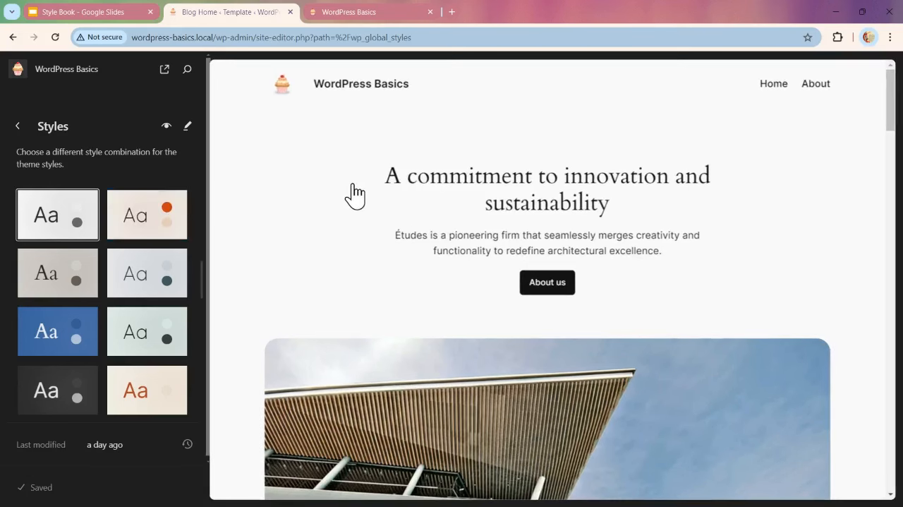
scroll("down", 3)
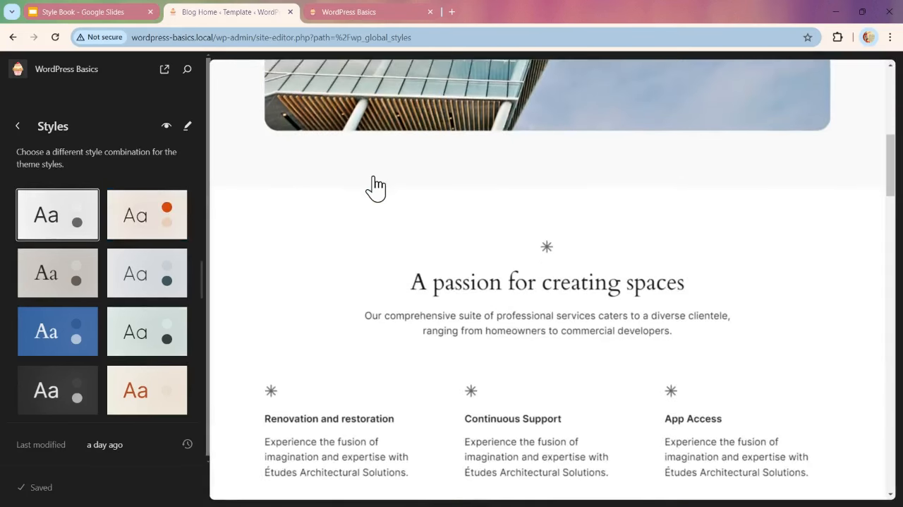
scroll("down", 3)
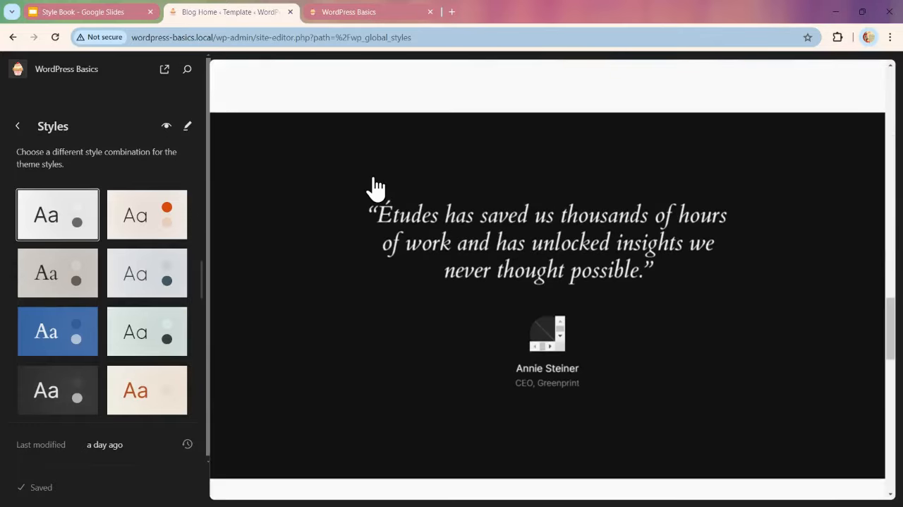
scroll("down", 3)
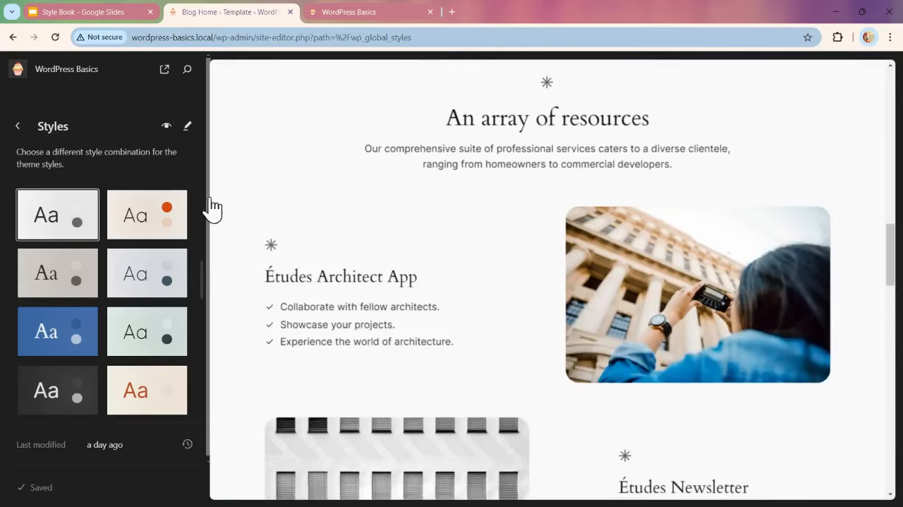
left_click(146, 215)
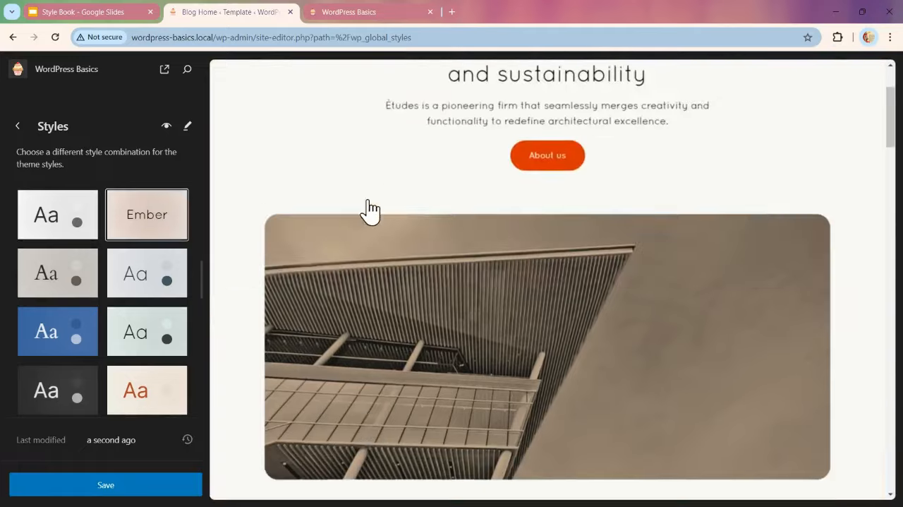
left_click(57, 272)
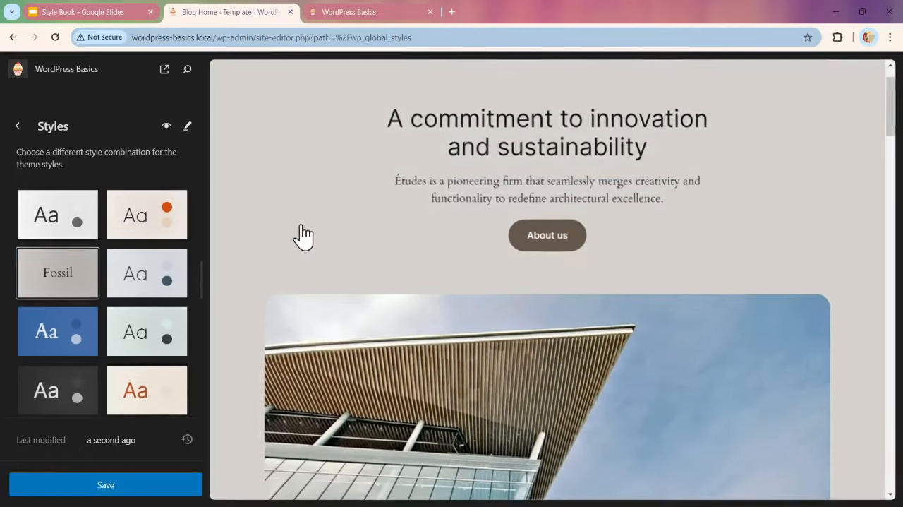
scroll("down", 3)
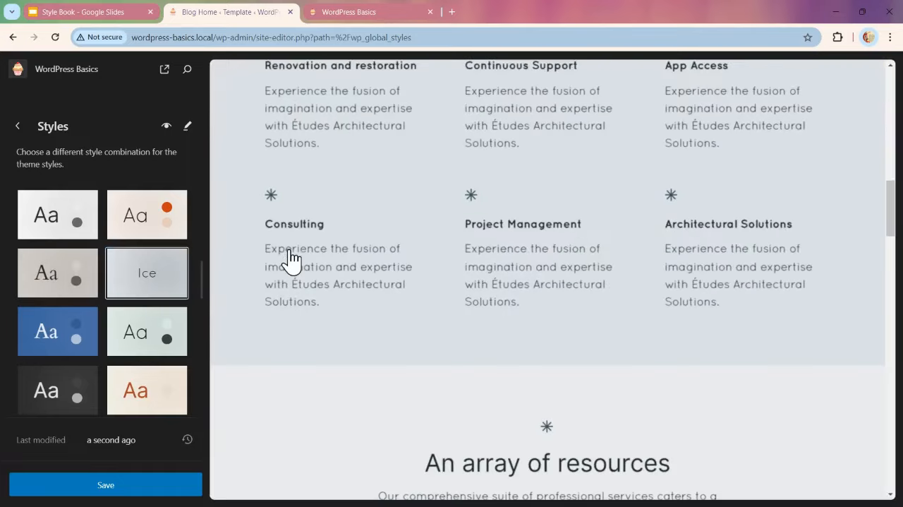
left_click(57, 331)
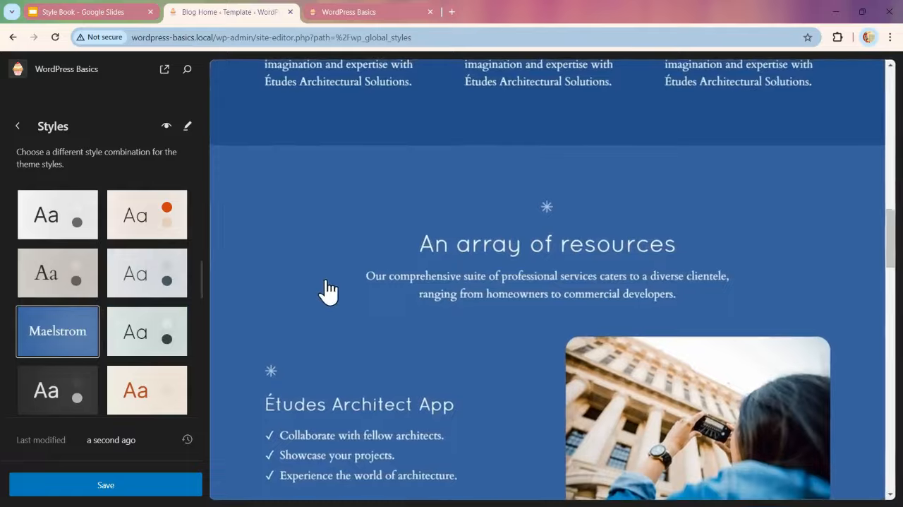
left_click(57, 214)
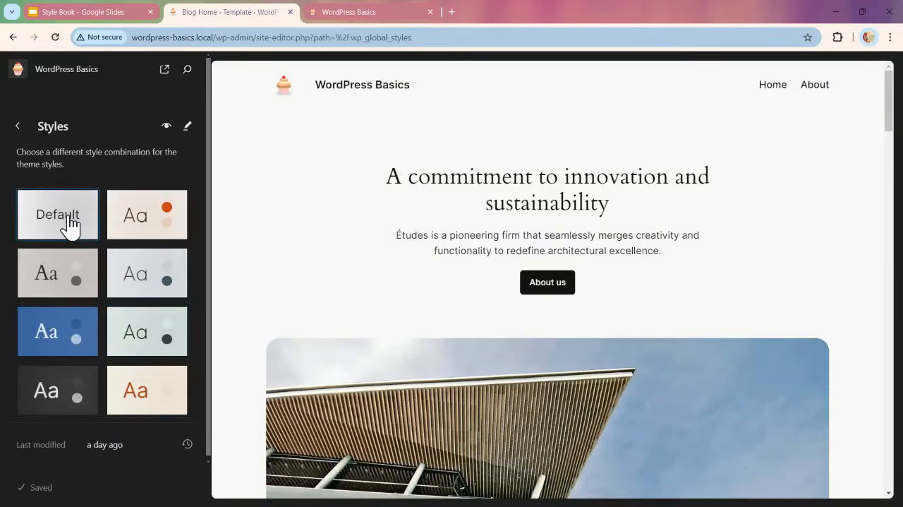
left_click(57, 215)
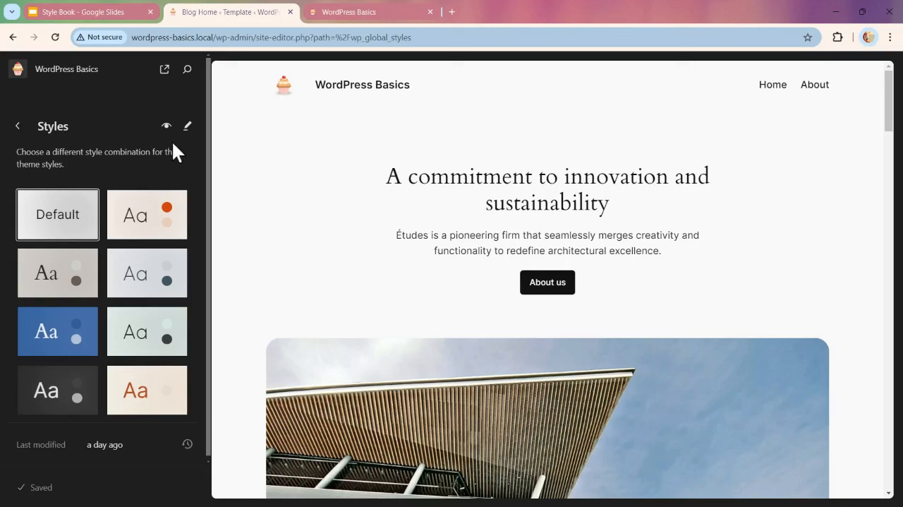
mouse_move(167, 127)
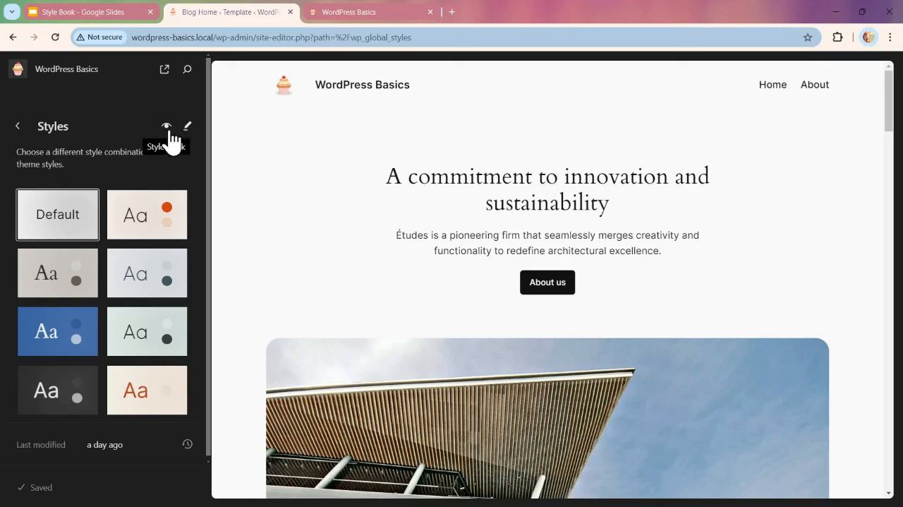
mouse_move(165, 141)
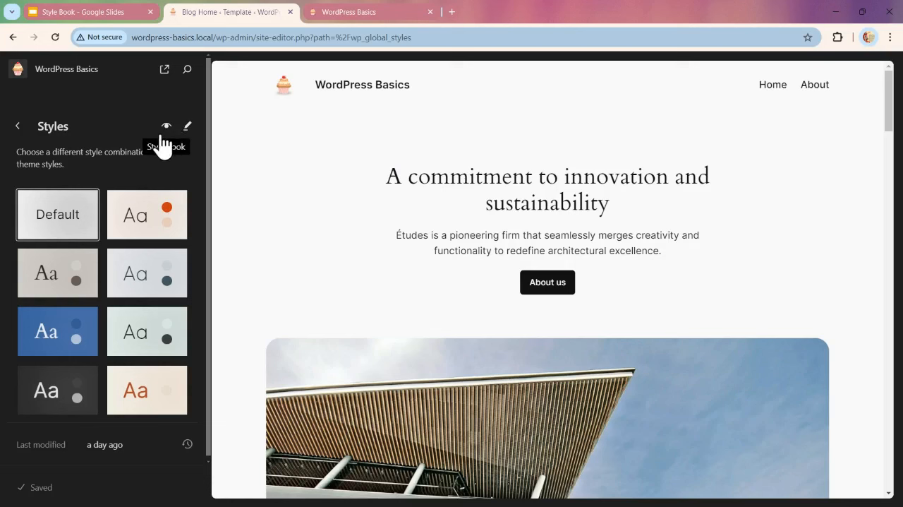
mouse_move(187, 126)
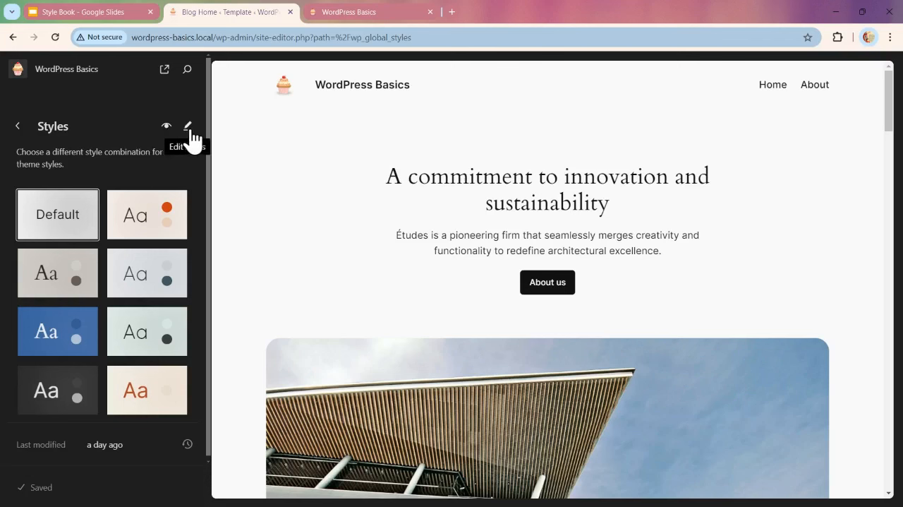
mouse_move(196, 145)
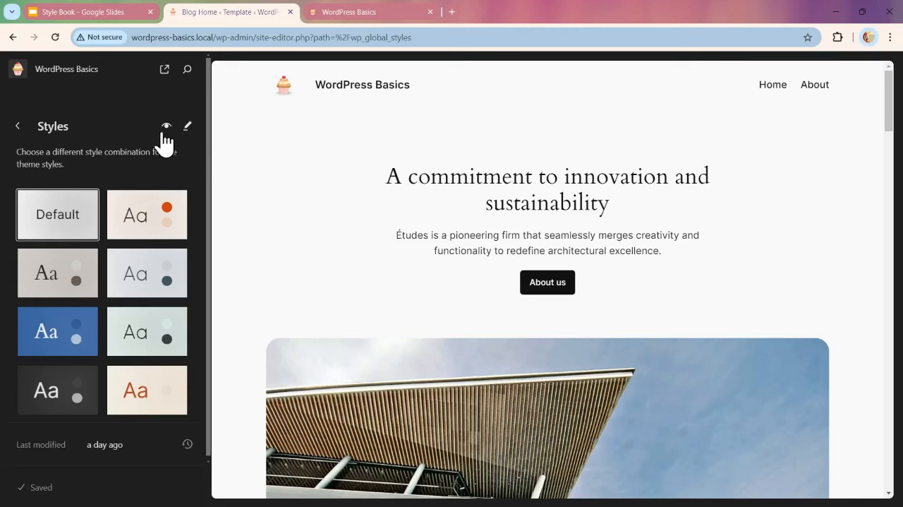
mouse_move(167, 134)
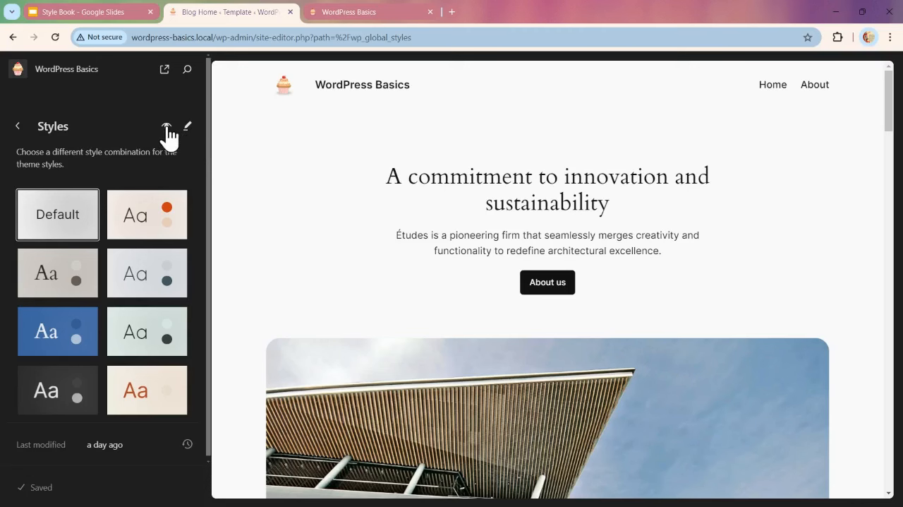
Step: Open the Style Book and scroll through the block previews
left_click(165, 127)
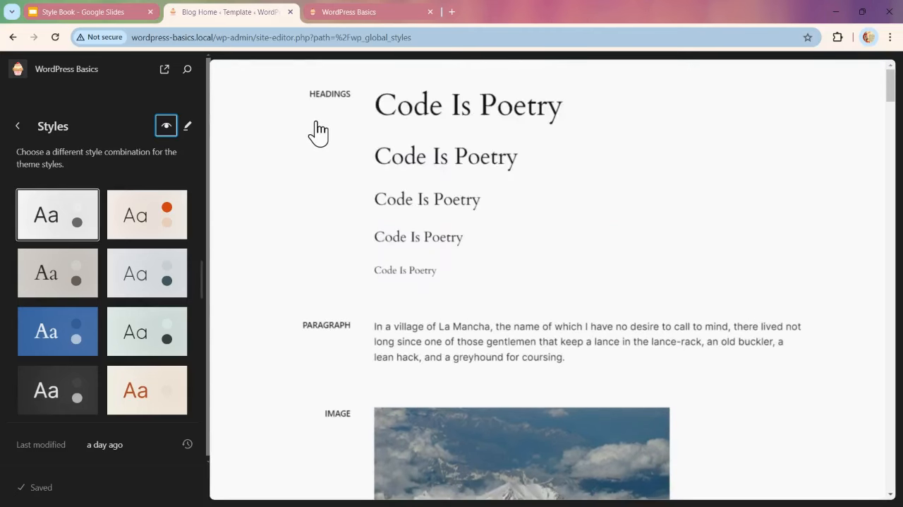
scroll("down", 3)
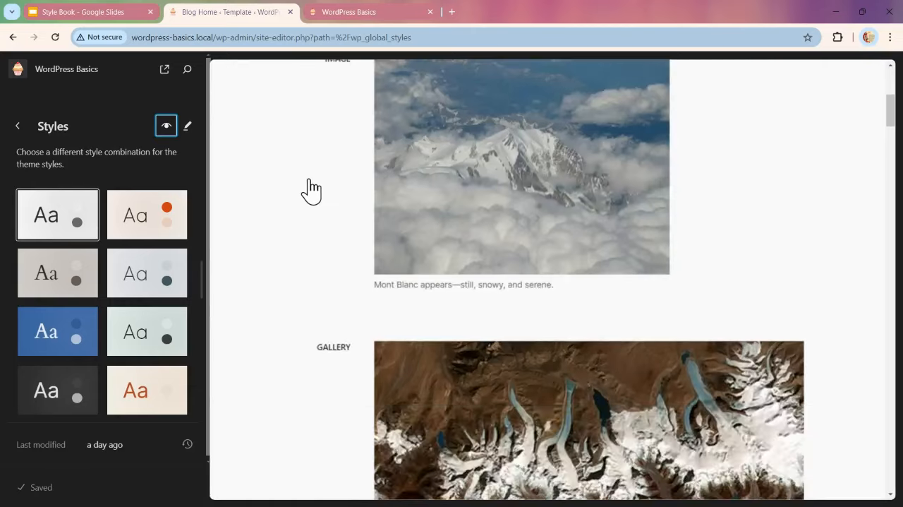
scroll("down", 3)
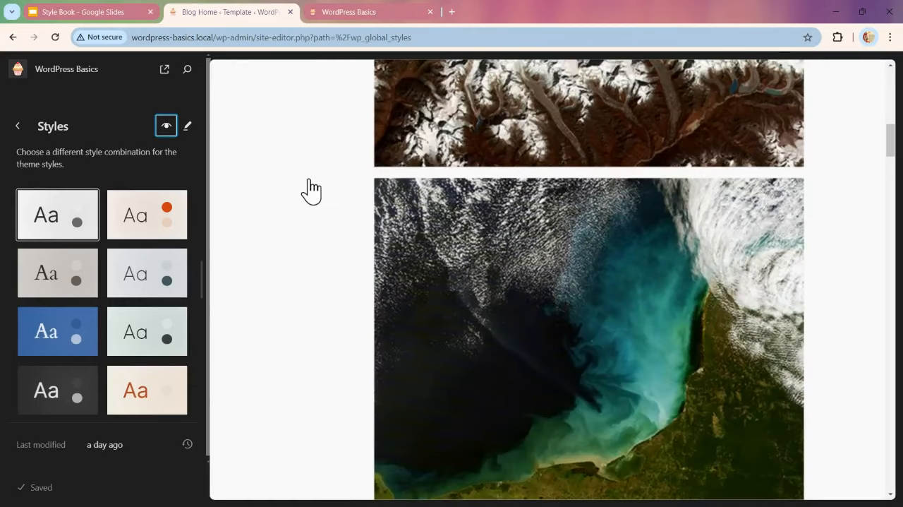
scroll("down", 3)
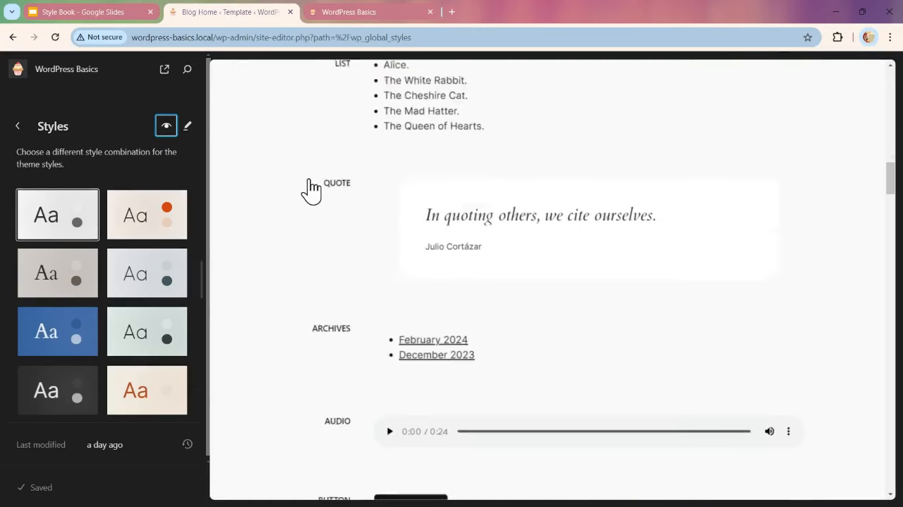
scroll("down", 3)
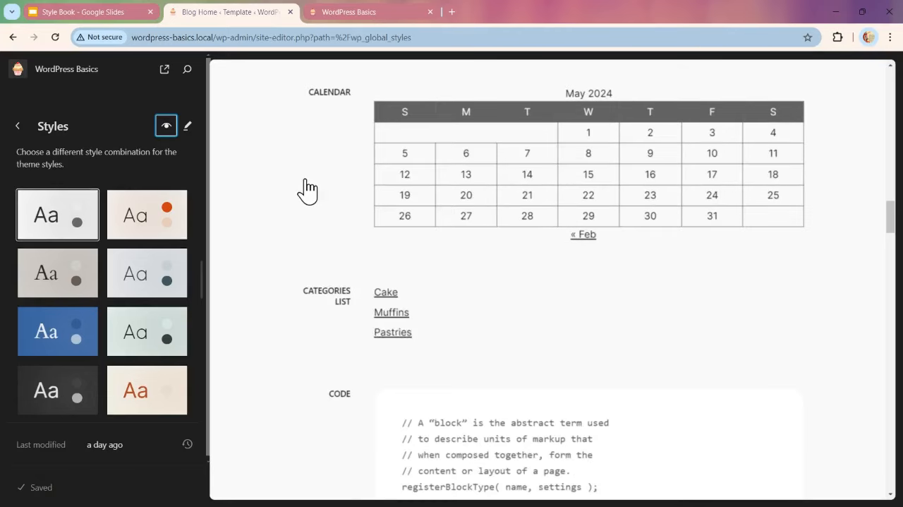
Step: Preview the Ice, Fossil and Mint combinations, then reselect Default
left_click(146, 273)
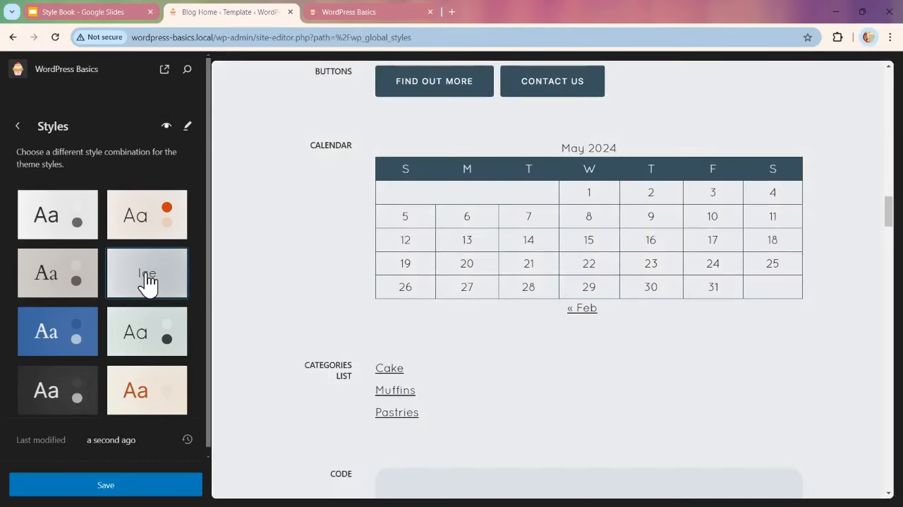
left_click(57, 273)
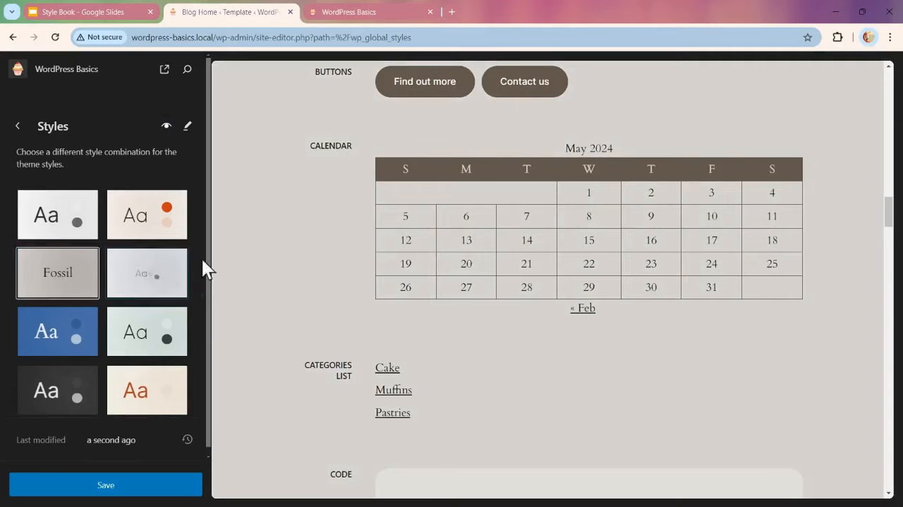
left_click(146, 331)
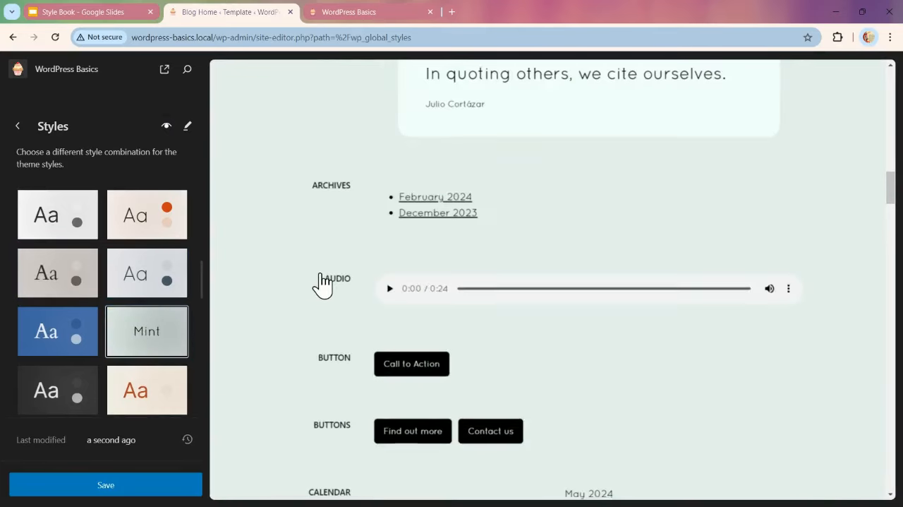
left_click(57, 214)
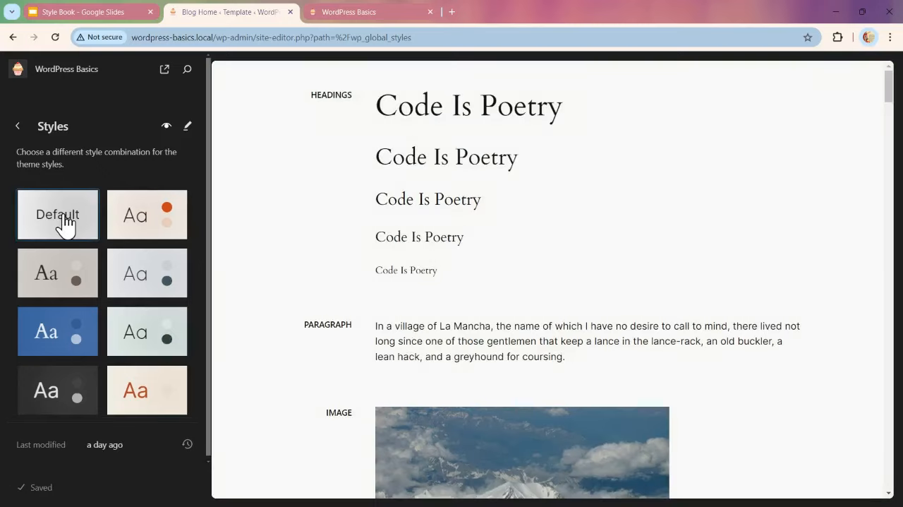
left_click(58, 214)
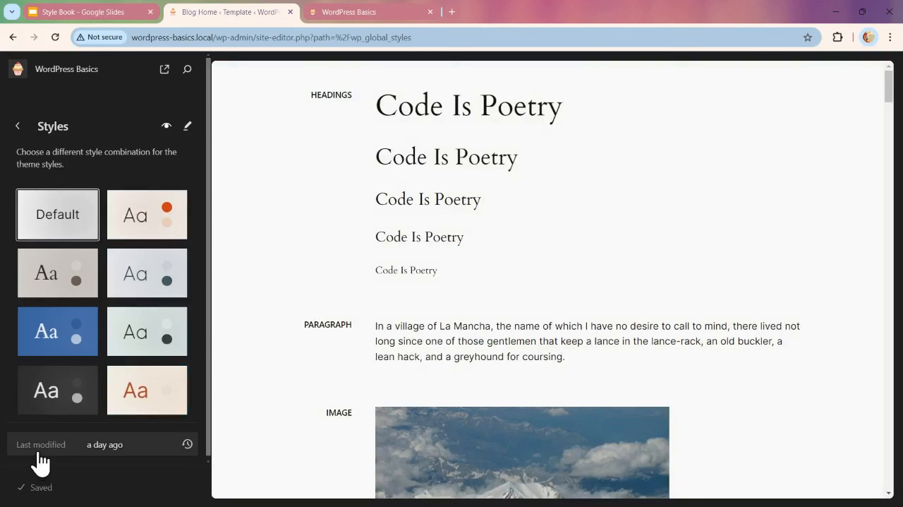
mouse_move(124, 457)
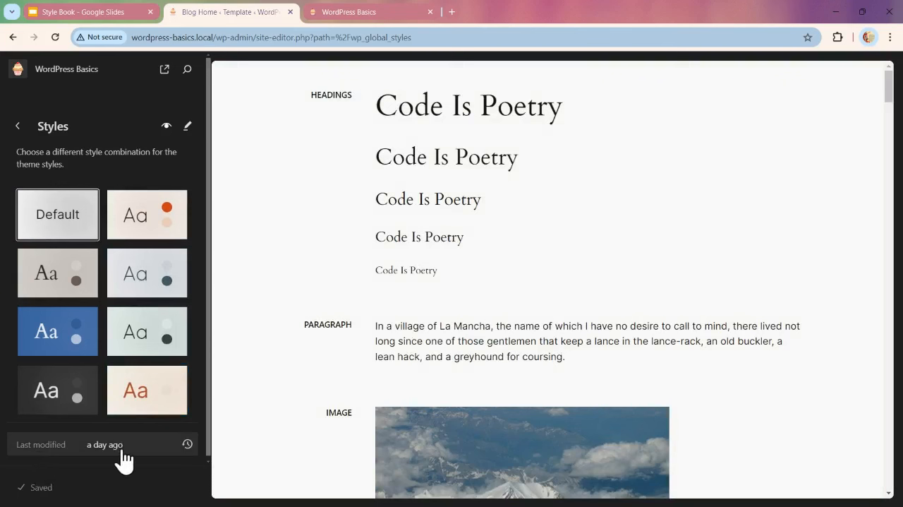
mouse_move(198, 459)
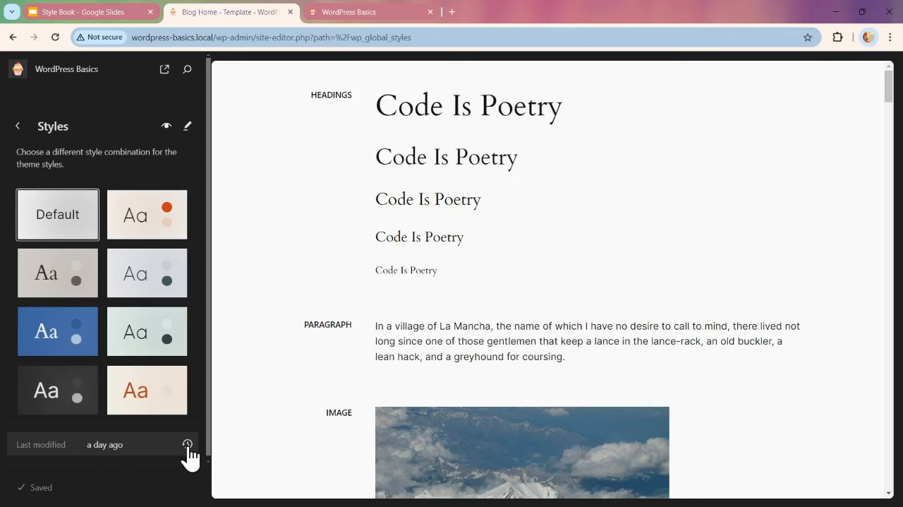
Step: Open the style revisions history and scroll back to an earlier Button block revision
left_click(188, 443)
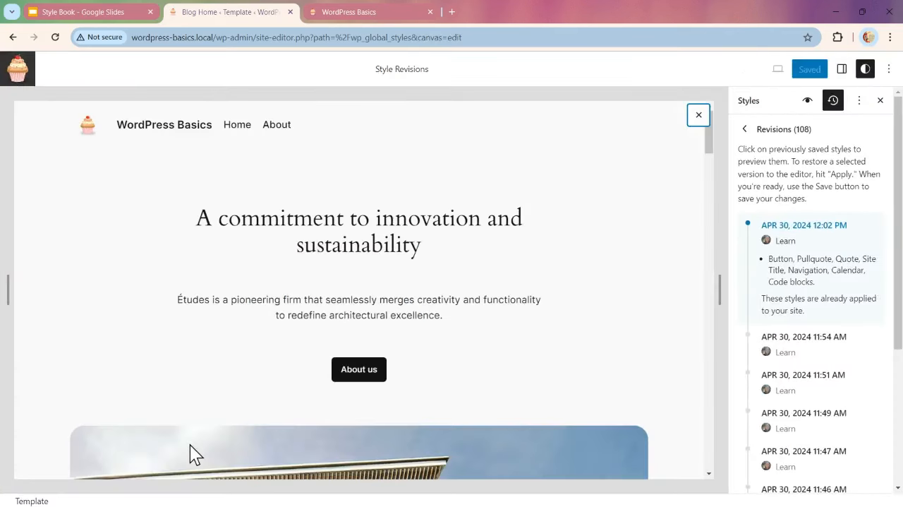
mouse_move(605, 145)
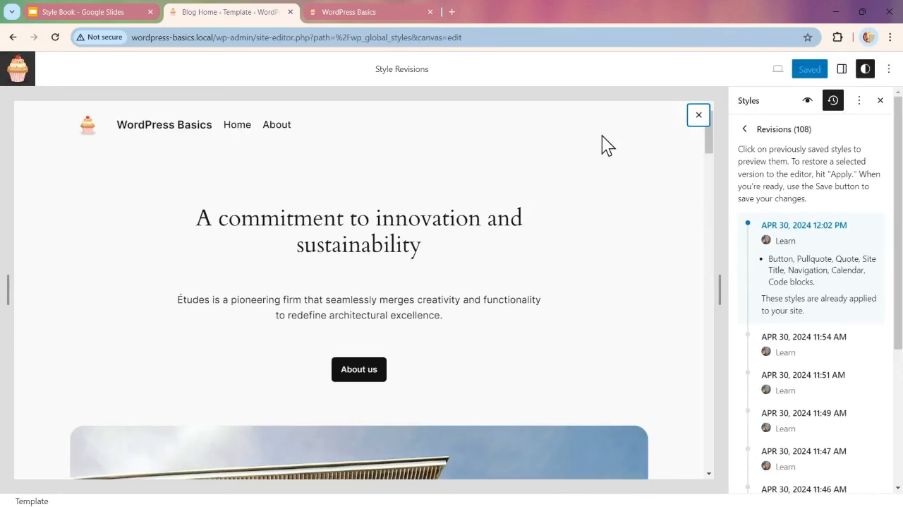
mouse_move(427, 74)
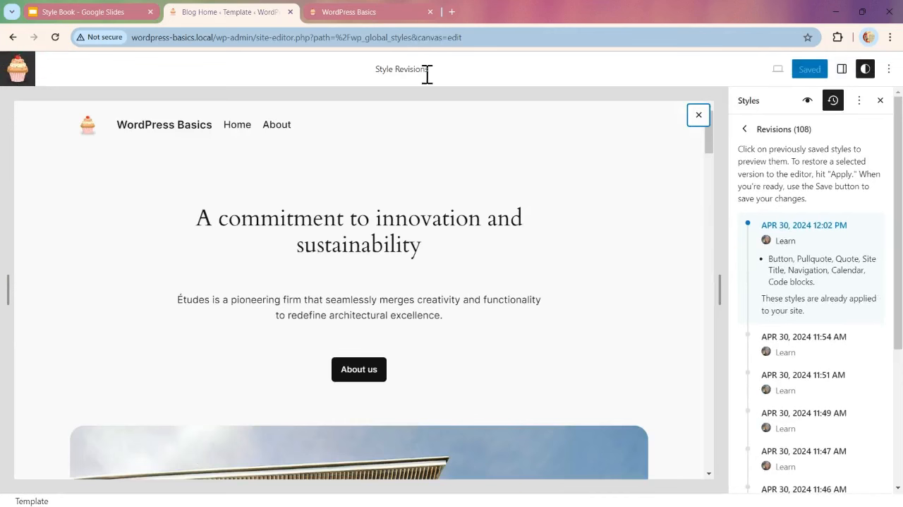
scroll("down", 3)
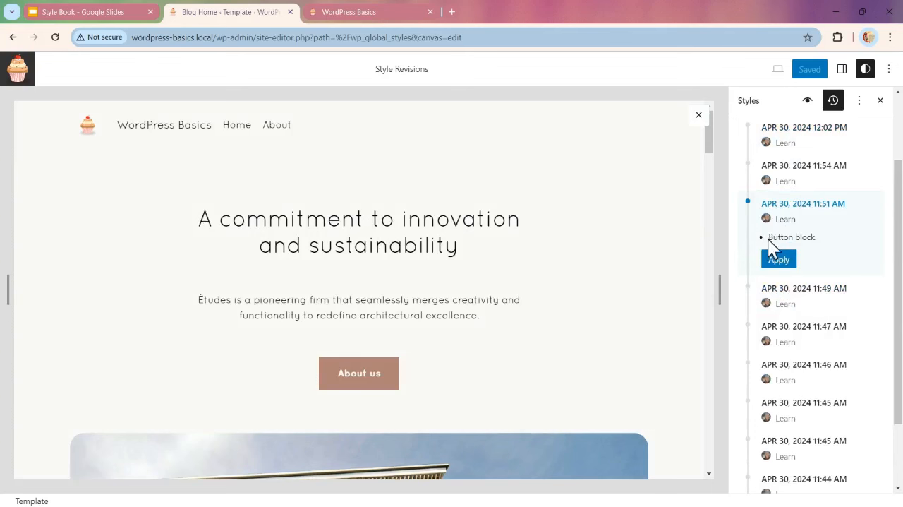
mouse_move(824, 247)
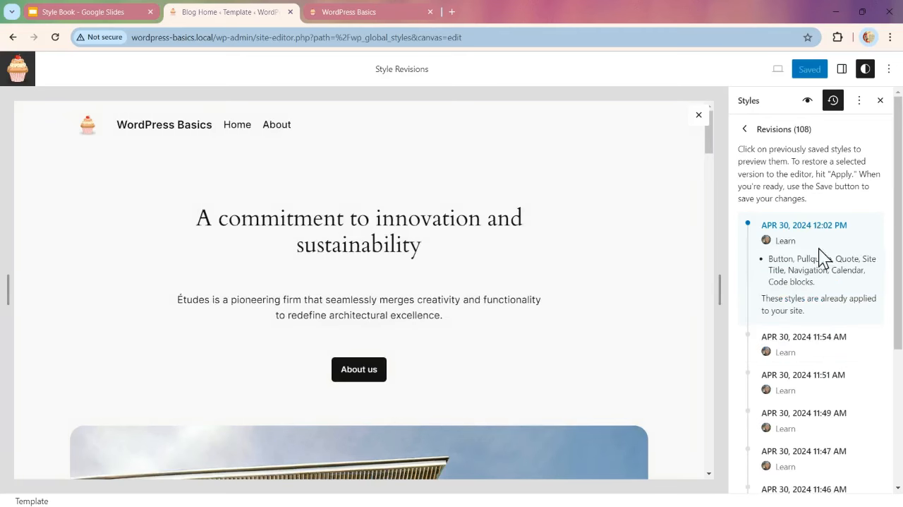
scroll("down", 3)
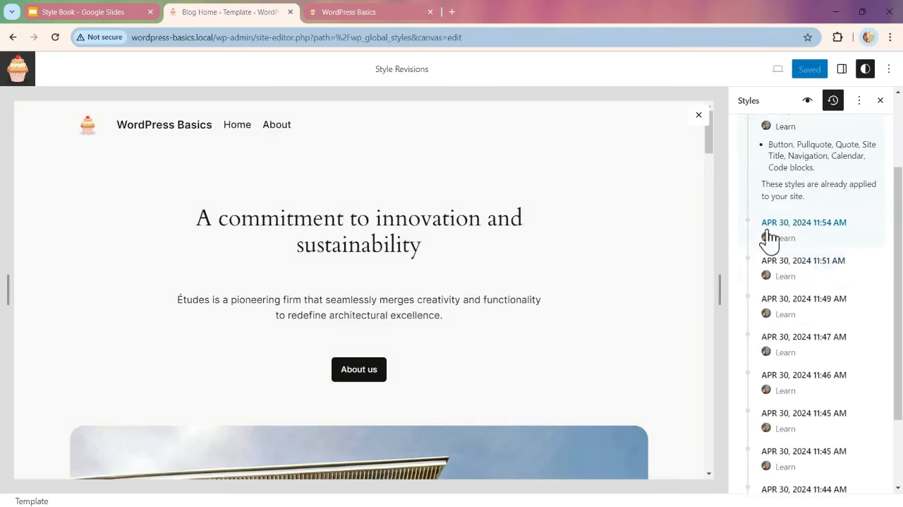
Step: Close the style revisions and open the global styles editing panel
left_click(12, 38)
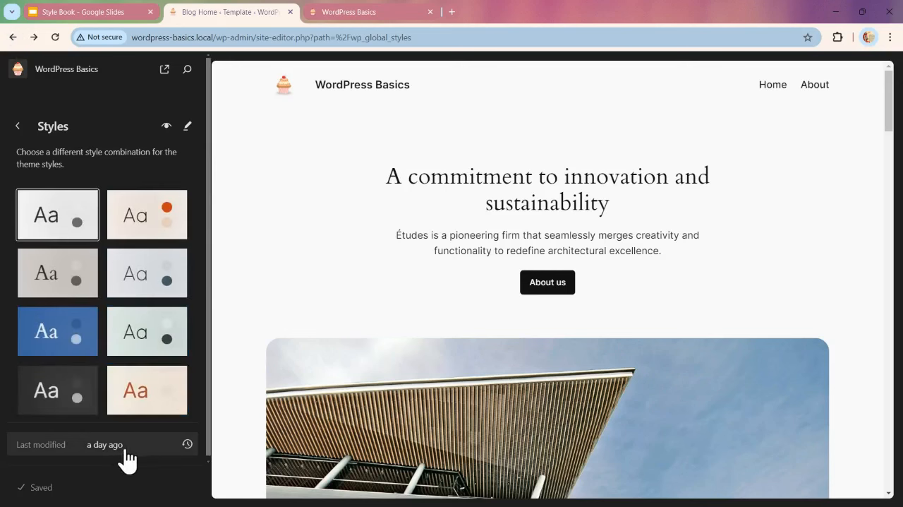
mouse_move(188, 132)
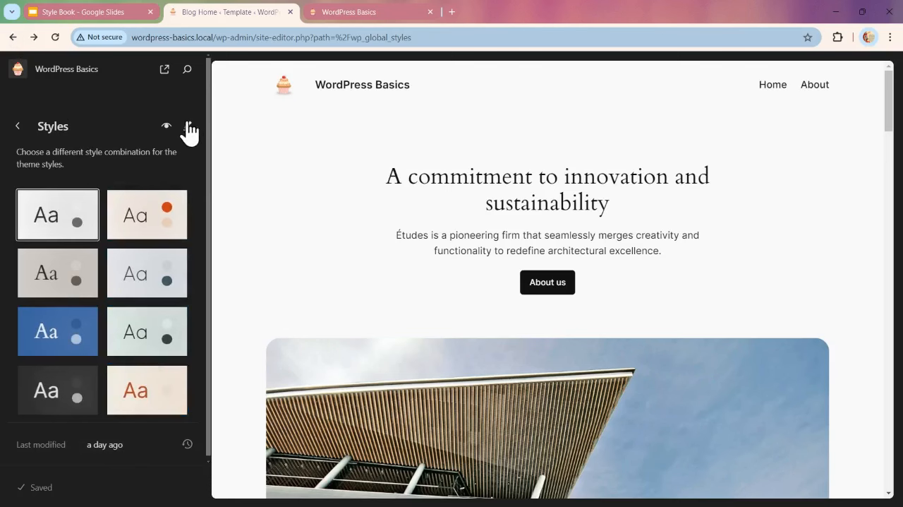
mouse_move(188, 125)
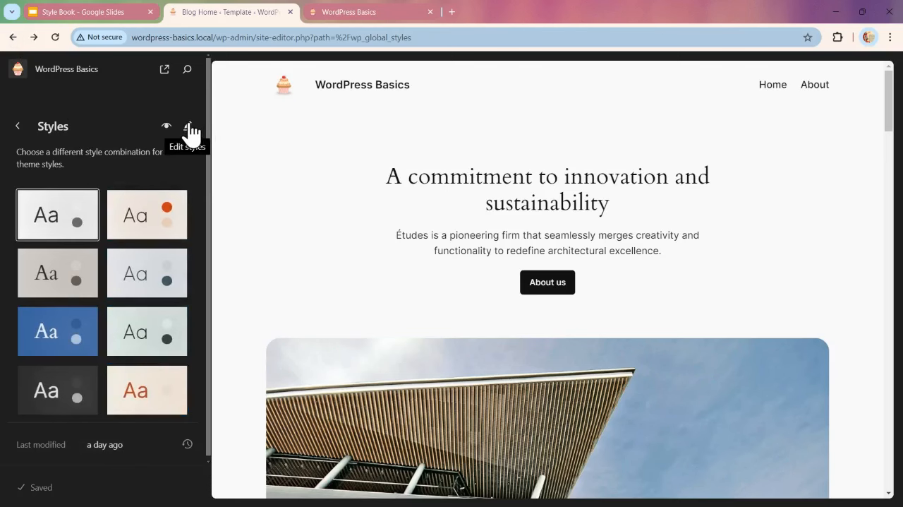
left_click(189, 126)
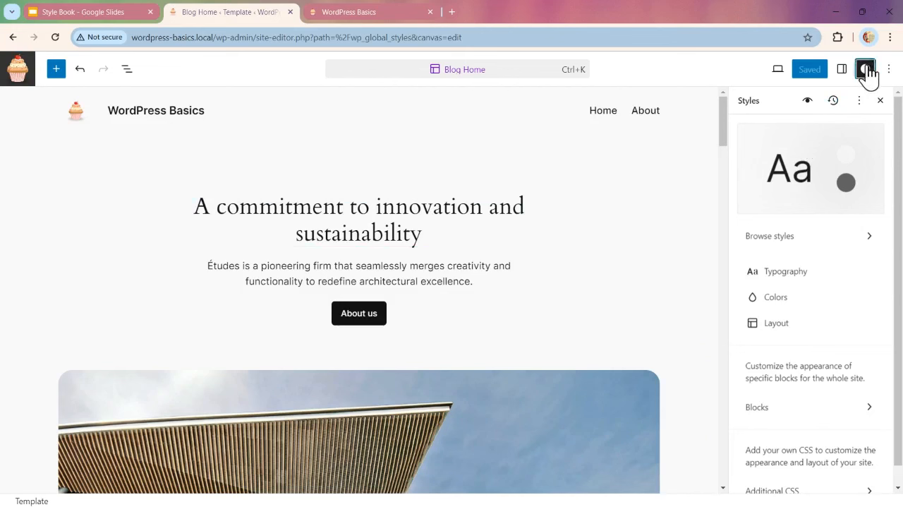
Step: Hide and reshow the Styles sidebar, then scroll the home page preview
left_click(865, 68)
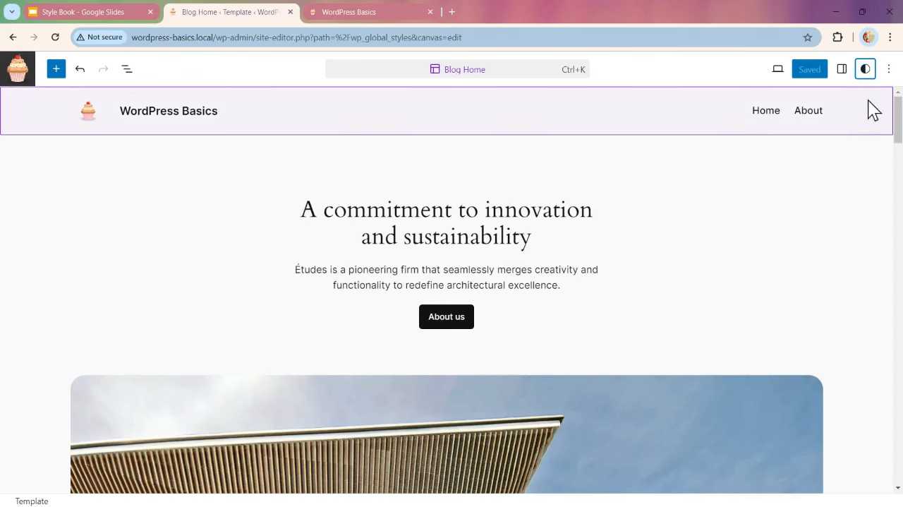
left_click(865, 69)
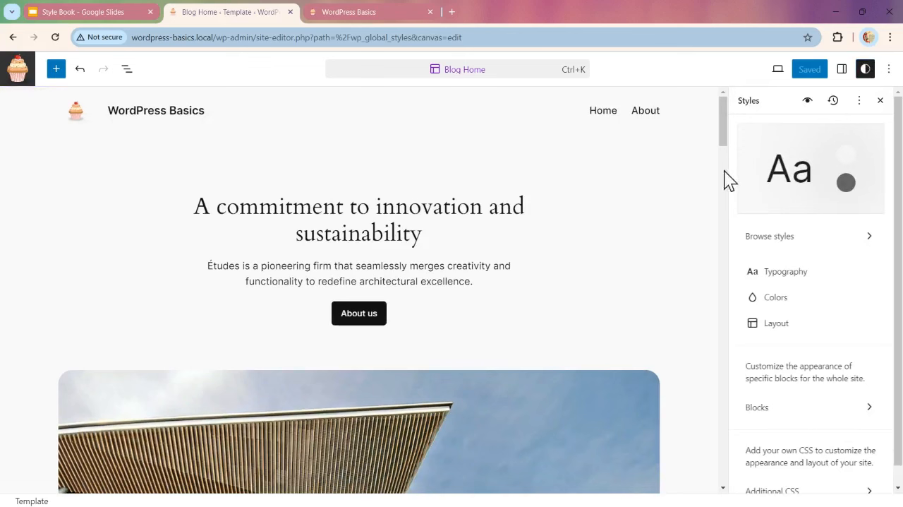
mouse_move(762, 311)
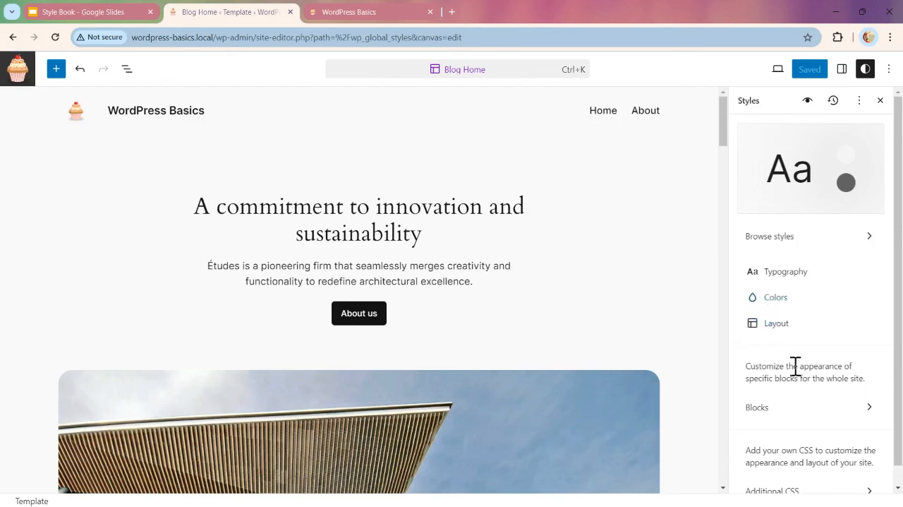
mouse_move(773, 259)
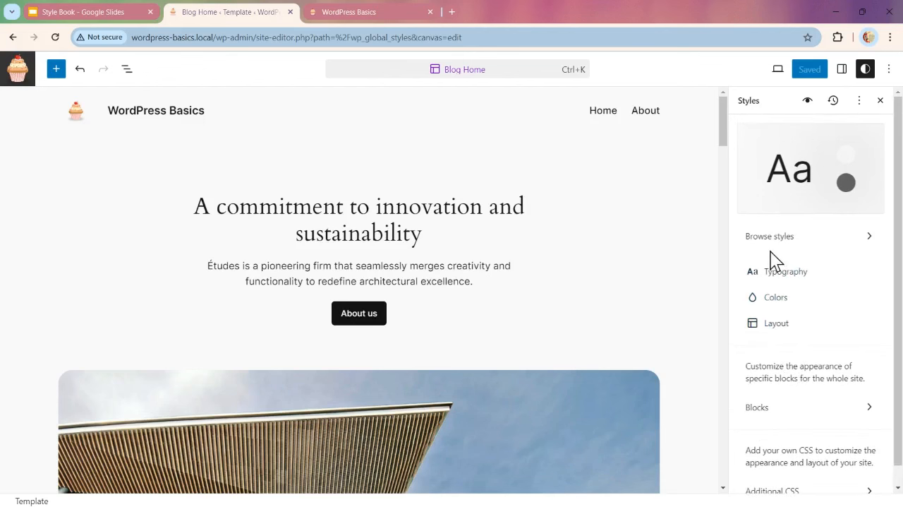
mouse_move(808, 100)
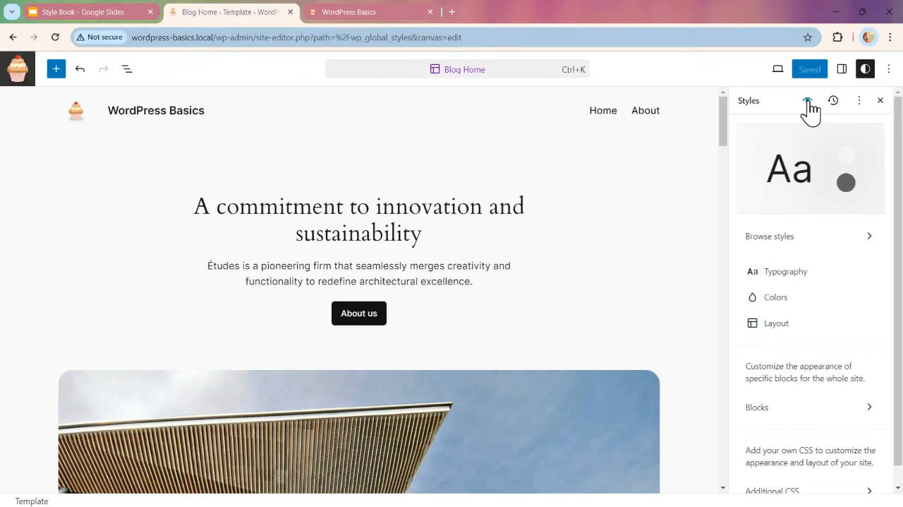
mouse_move(832, 100)
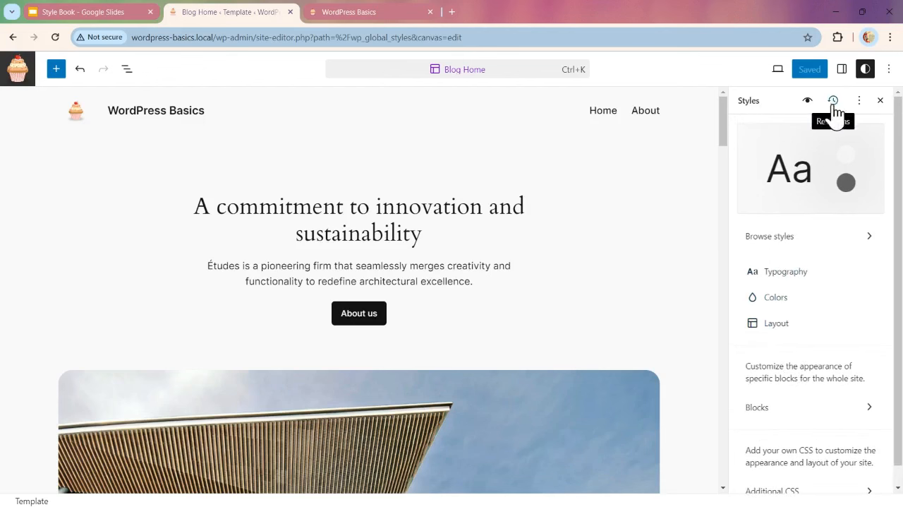
mouse_move(832, 100)
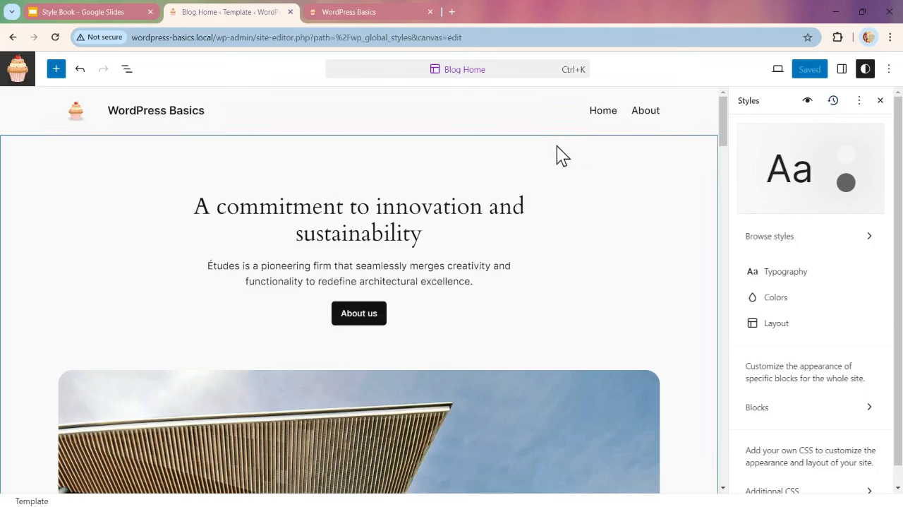
mouse_move(464, 69)
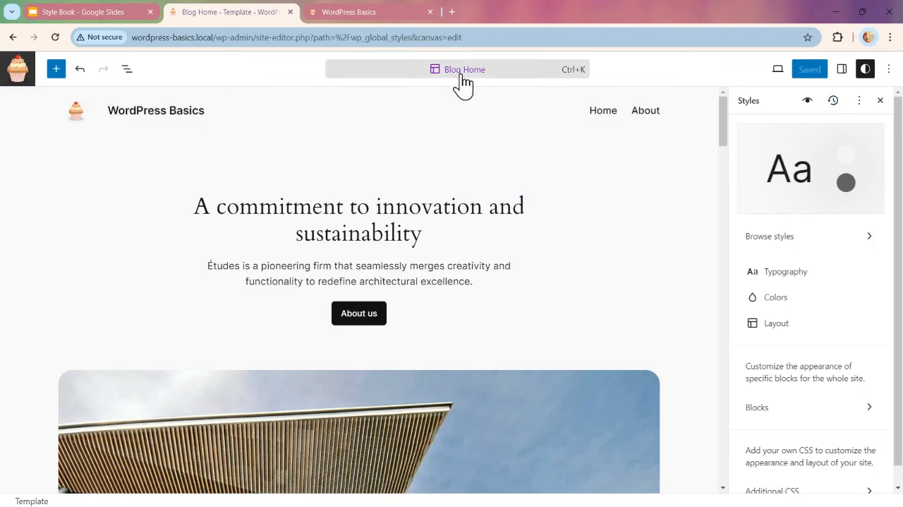
scroll("down", 3)
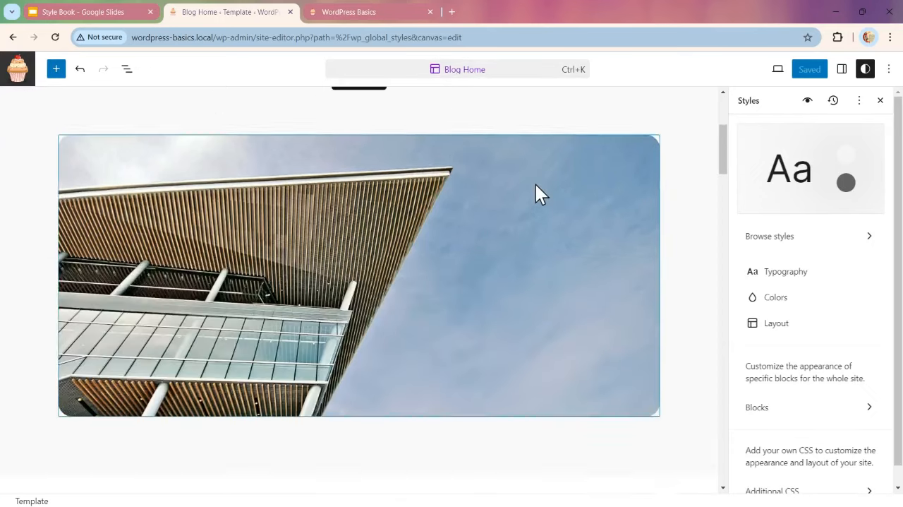
scroll("down", 3)
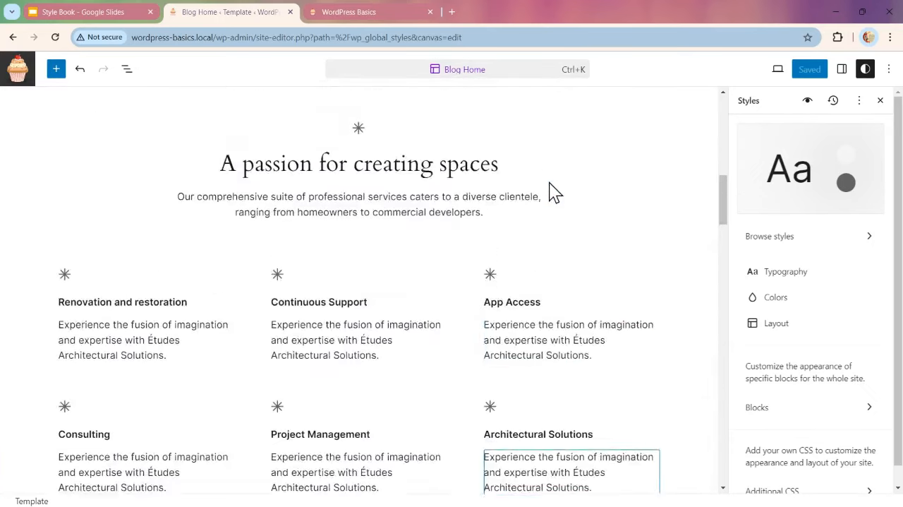
Step: Browse style variations, previewing Fossil and another variation, then show the Style Book
left_click(769, 235)
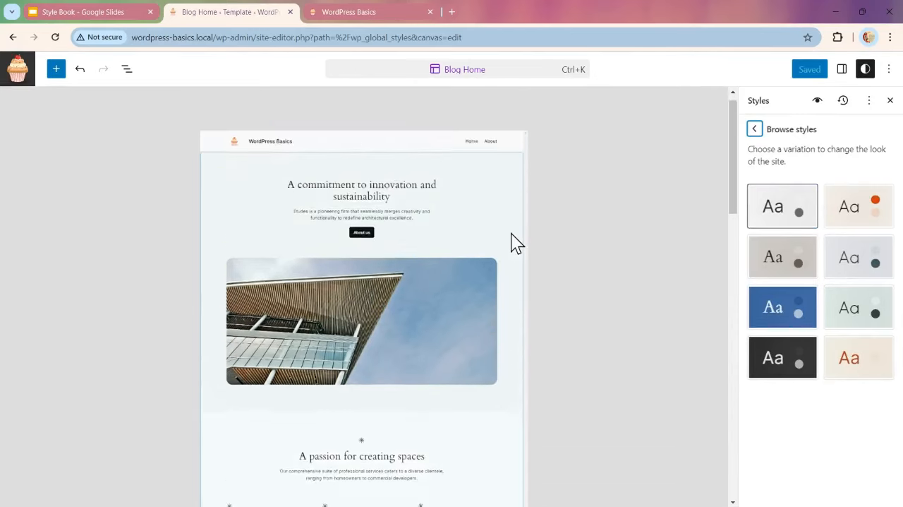
left_click(859, 256)
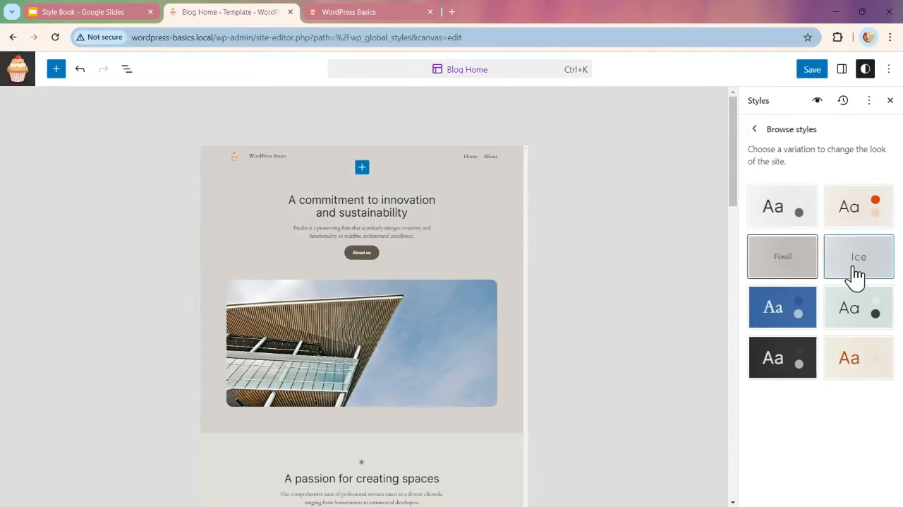
left_click(782, 307)
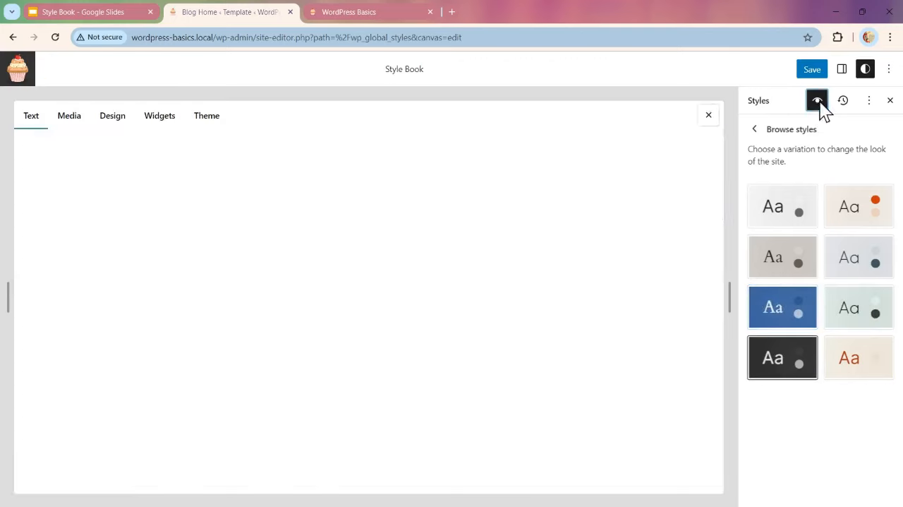
left_click(817, 100)
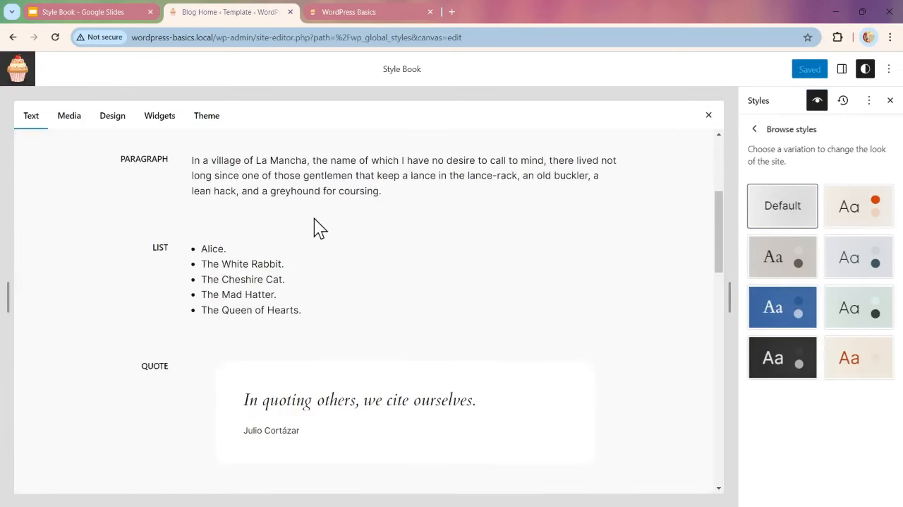
Step: Browse the Style Book's Media and Design tabs: images, gallery, cover, columns, group, separators
scroll("down", 3)
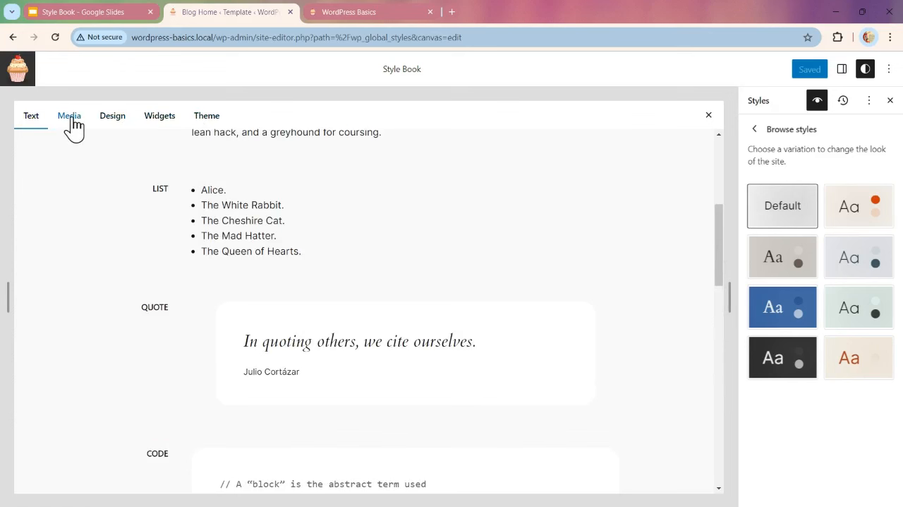
left_click(69, 115)
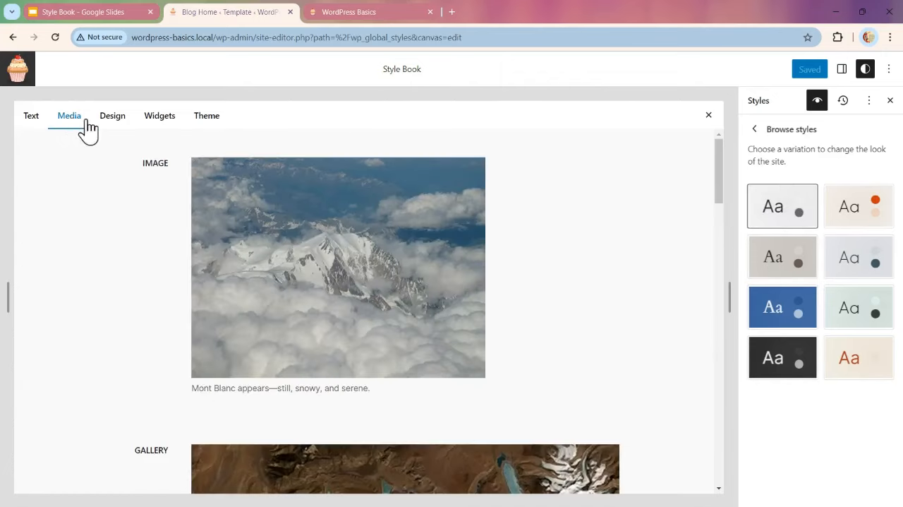
scroll("down", 3)
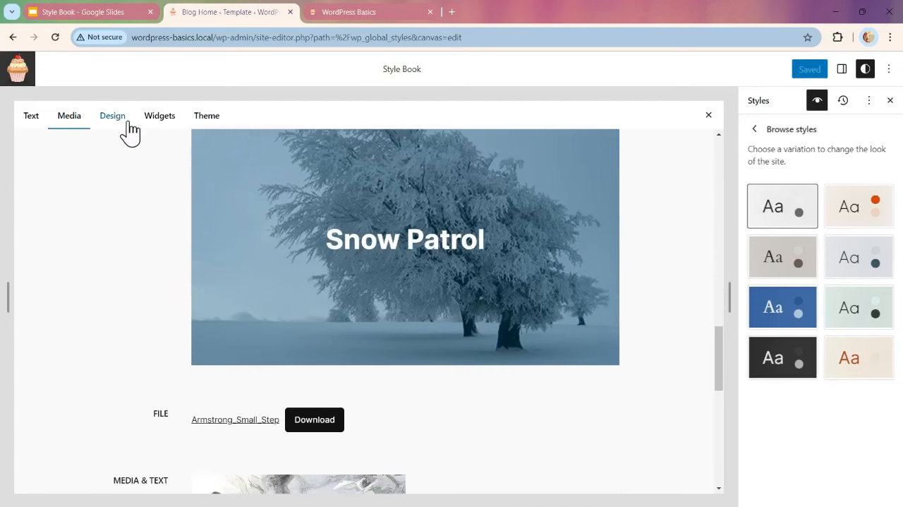
left_click(113, 115)
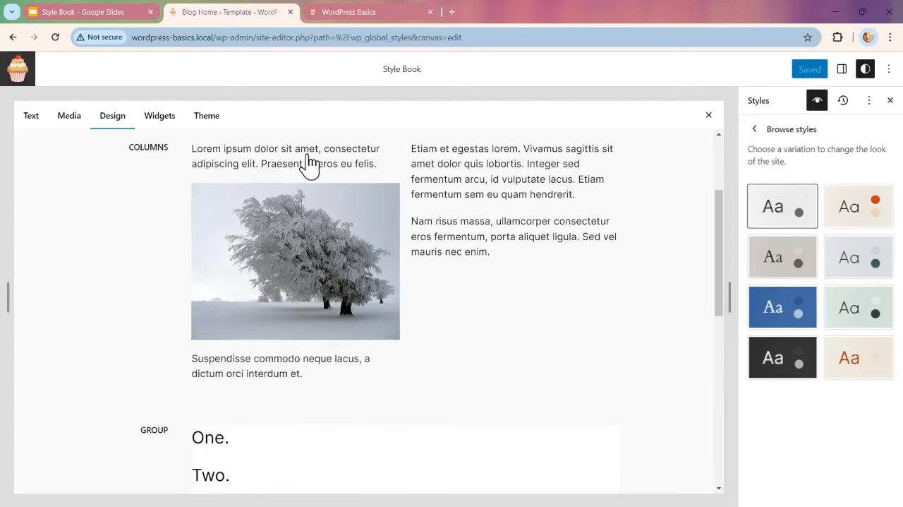
scroll("down", 3)
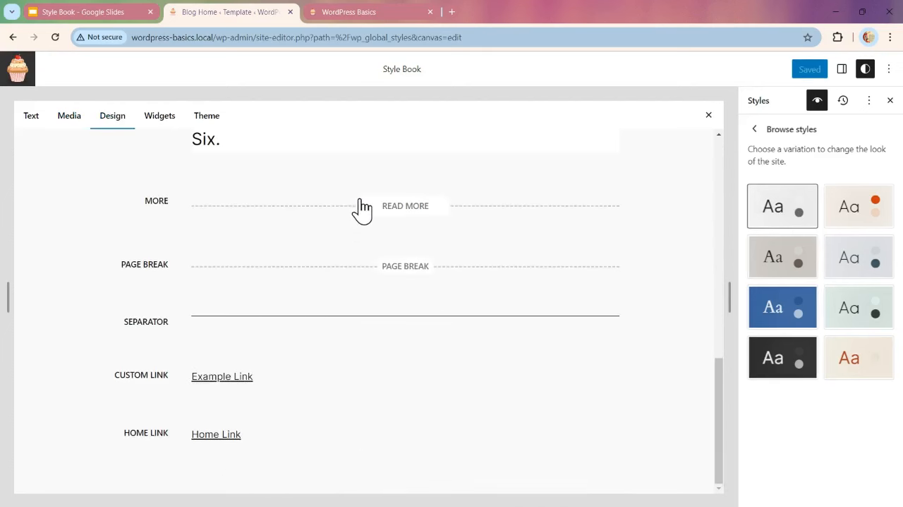
Step: Scroll through the Widgets examples like calendar, posts and search, then show Theme blocks
left_click(159, 115)
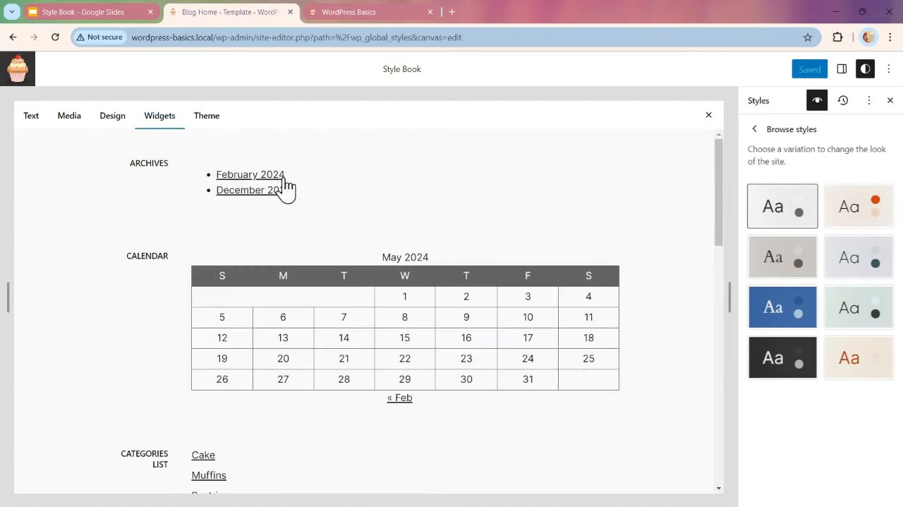
mouse_move(285, 194)
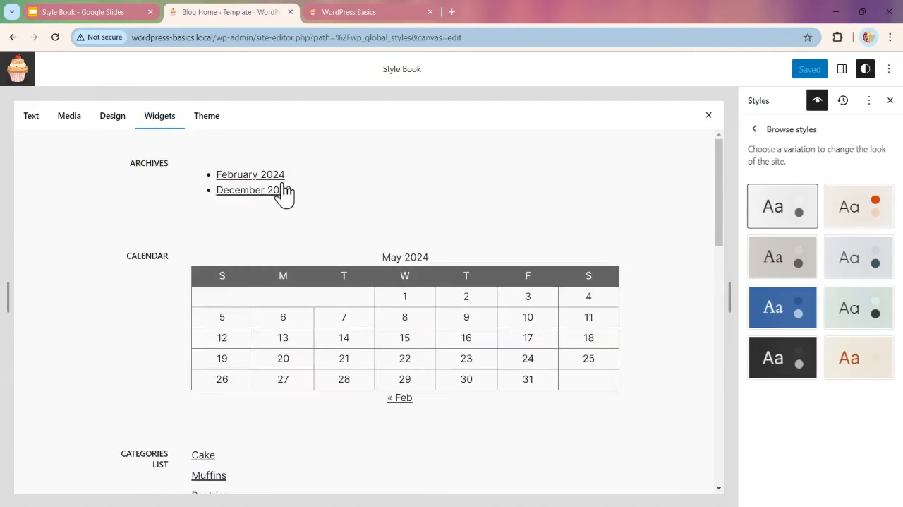
scroll("down", 3)
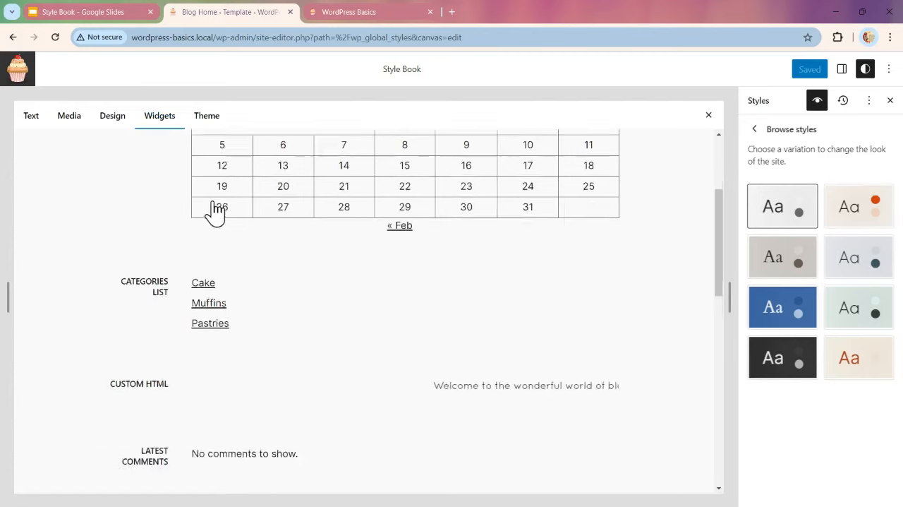
scroll("down", 3)
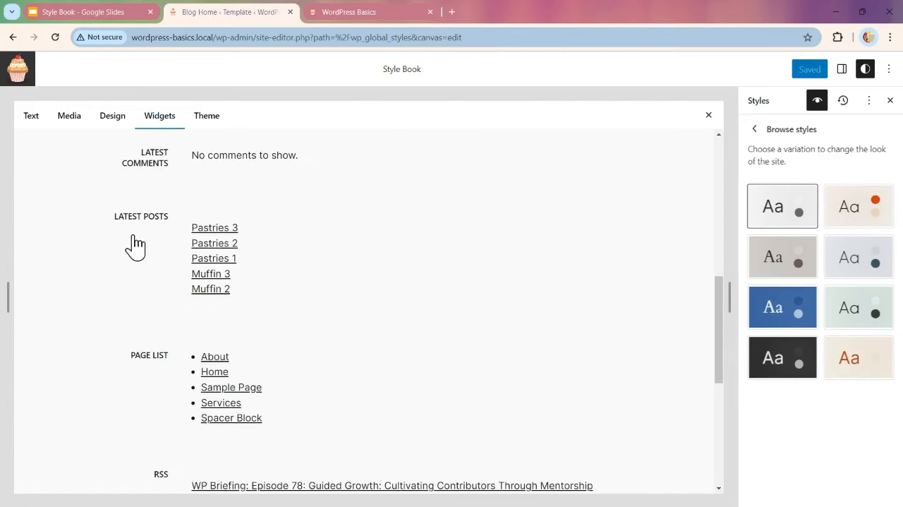
mouse_move(140, 290)
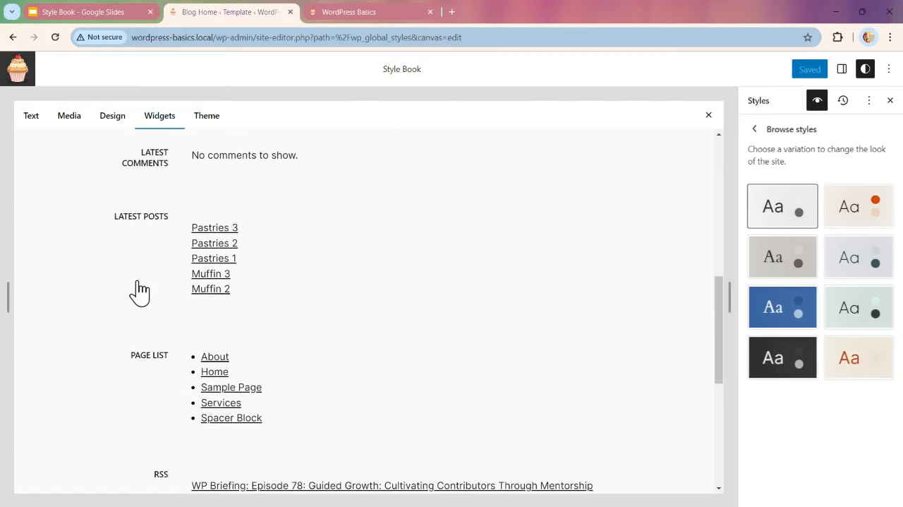
scroll("down", 3)
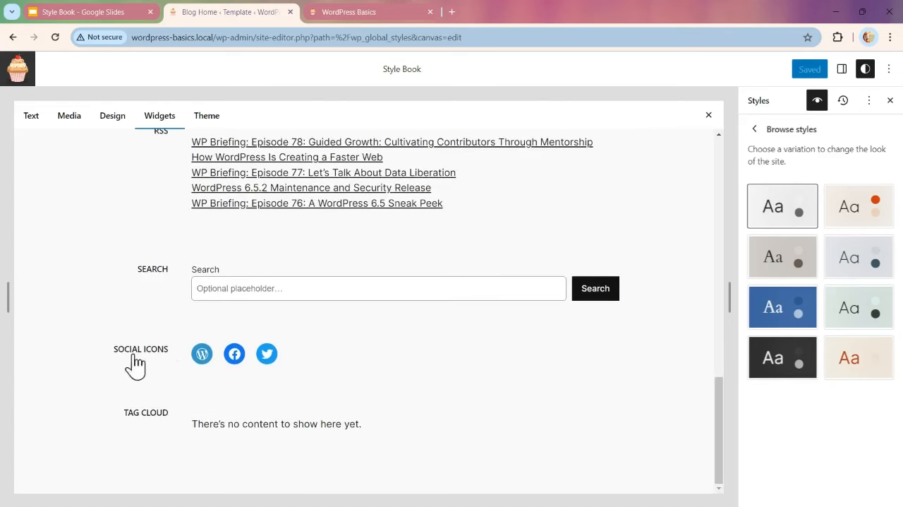
mouse_move(341, 372)
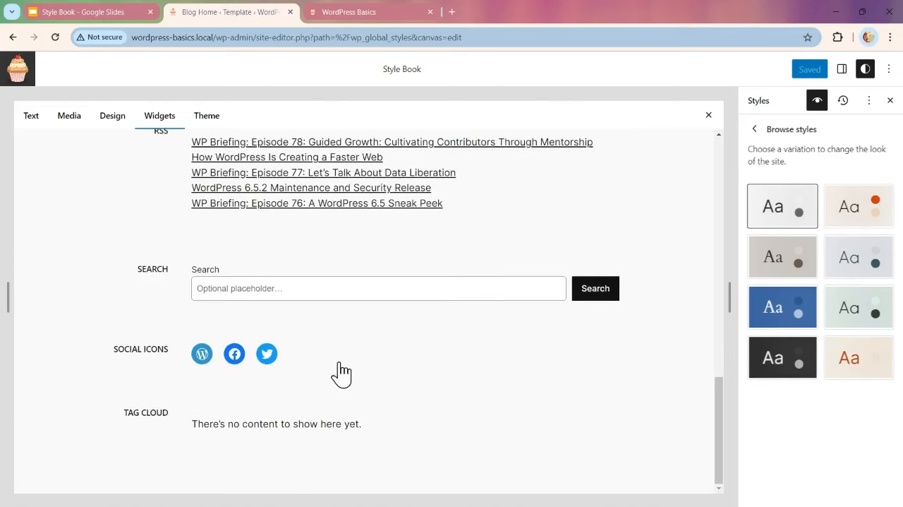
mouse_move(347, 372)
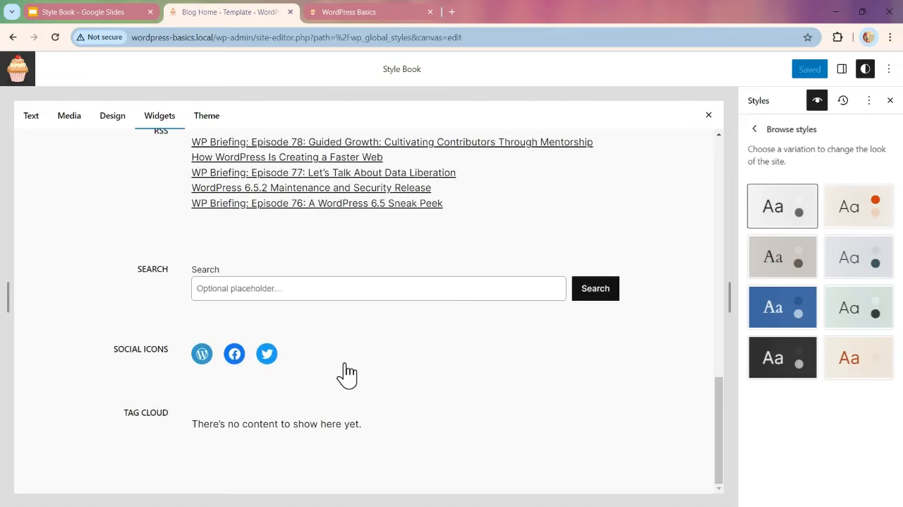
scroll("down", 3)
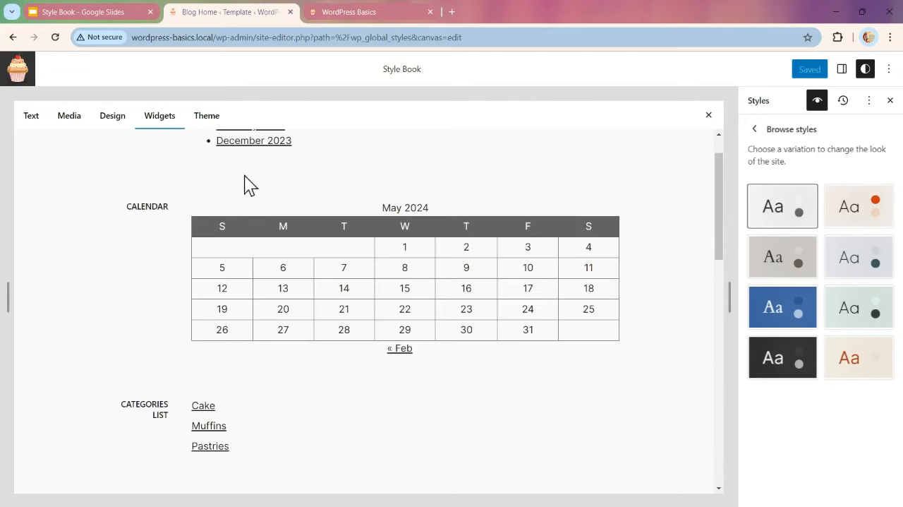
left_click(206, 116)
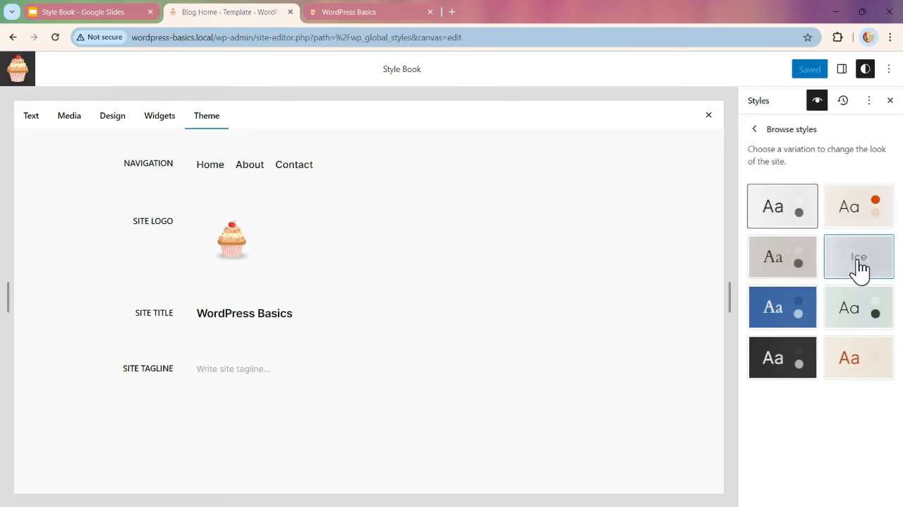
Step: Preview the Ice and Rust variations on the Style Book's Media and Design examples
left_click(859, 206)
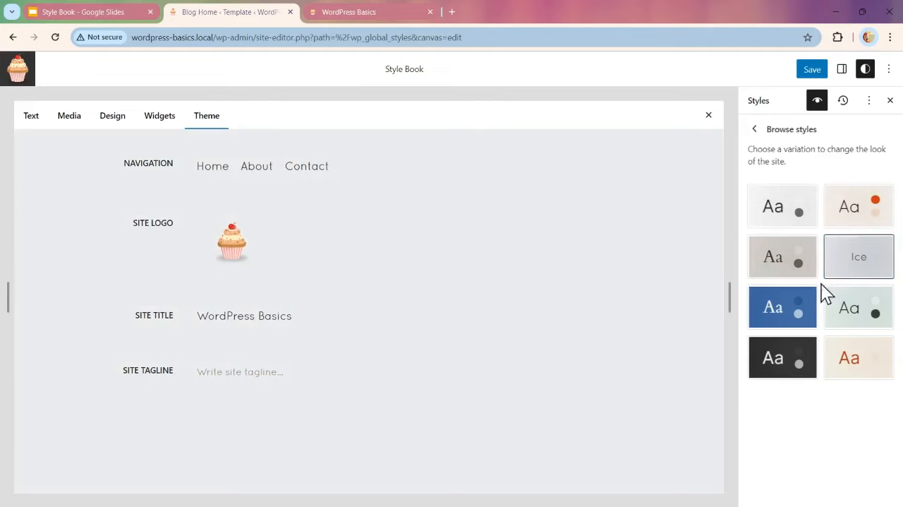
left_click(782, 357)
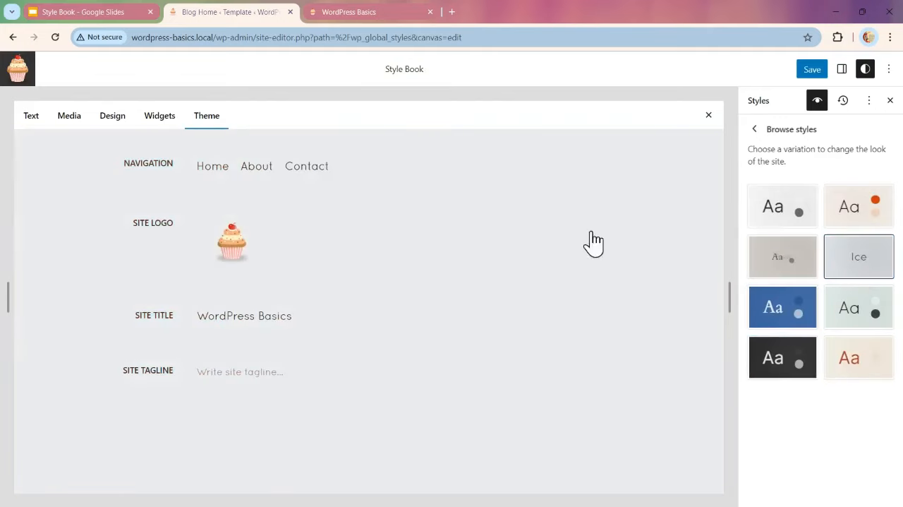
left_click(69, 115)
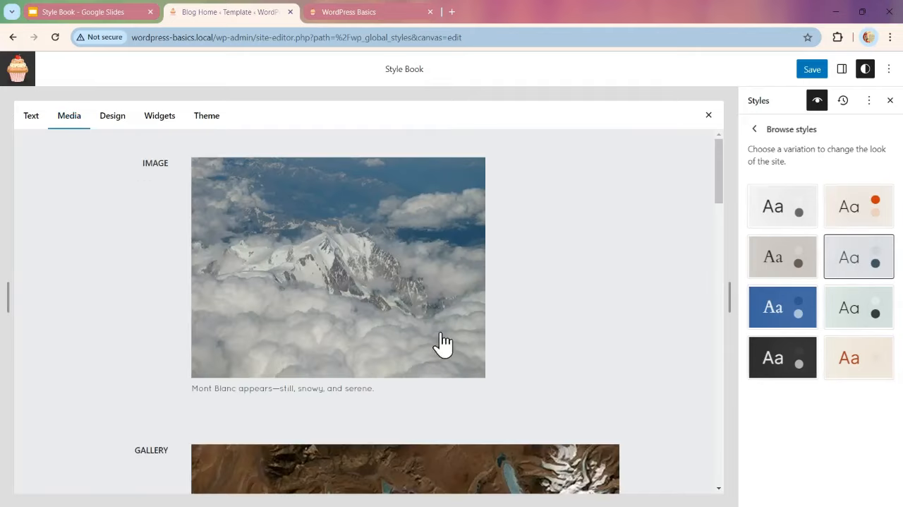
scroll("down", 3)
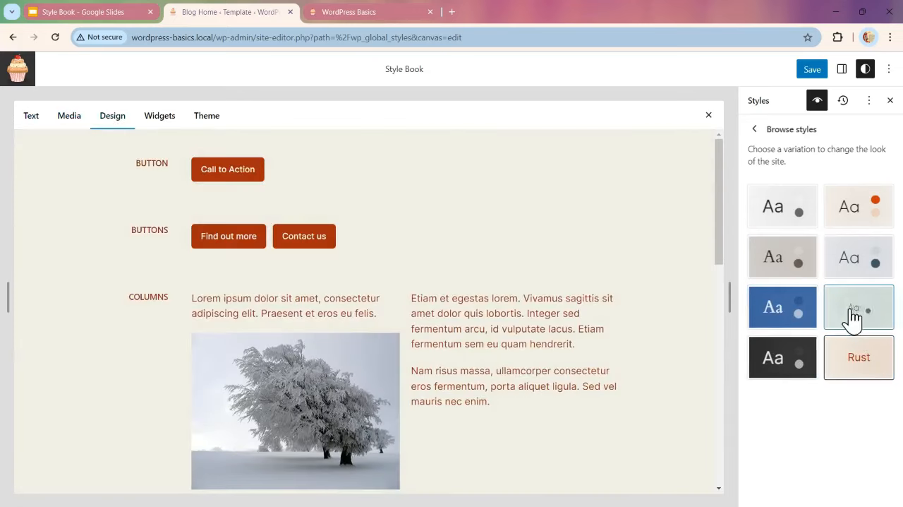
left_click(859, 256)
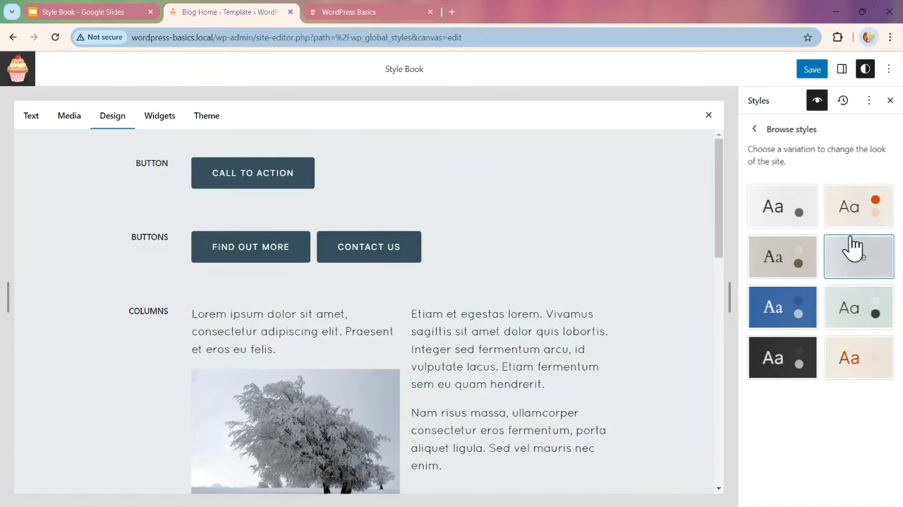
left_click(782, 256)
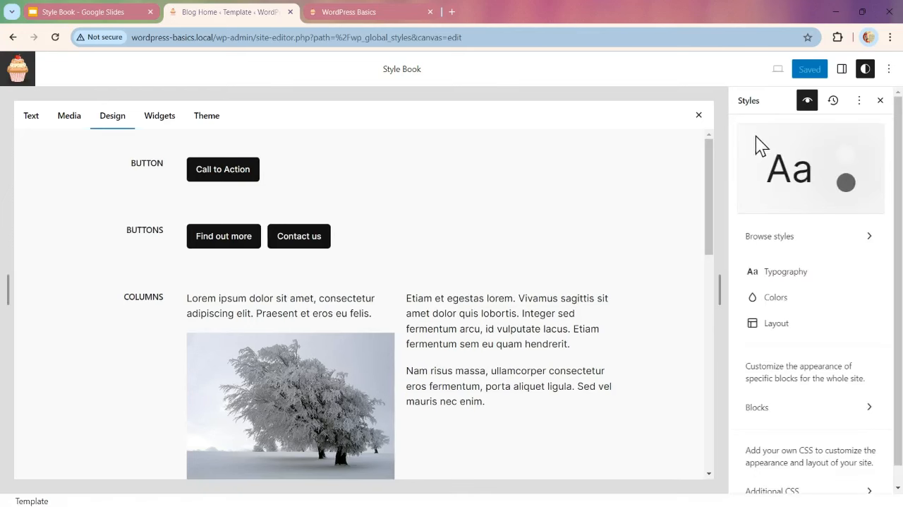
mouse_move(727, 154)
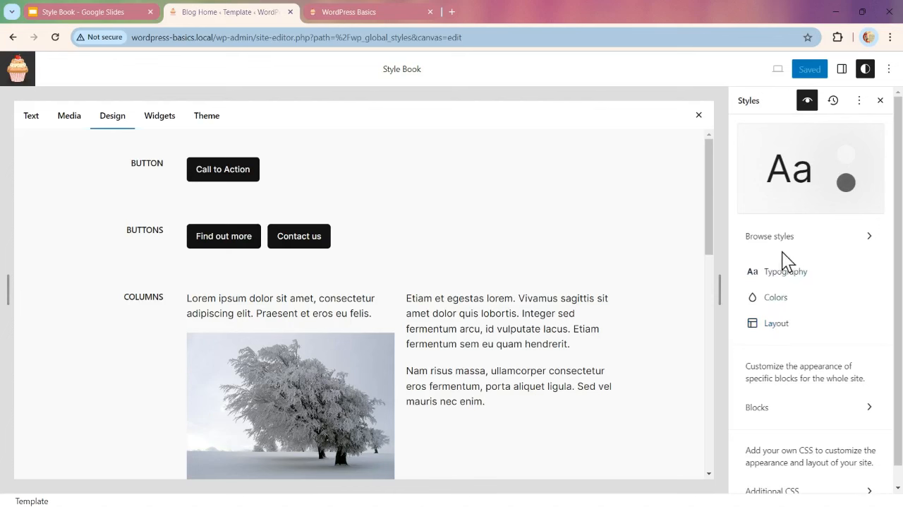
mouse_move(786, 262)
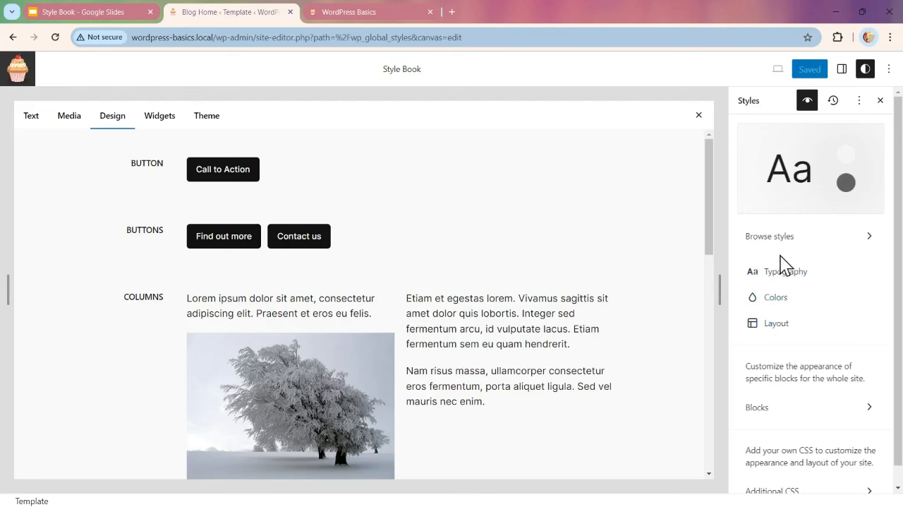
mouse_move(779, 267)
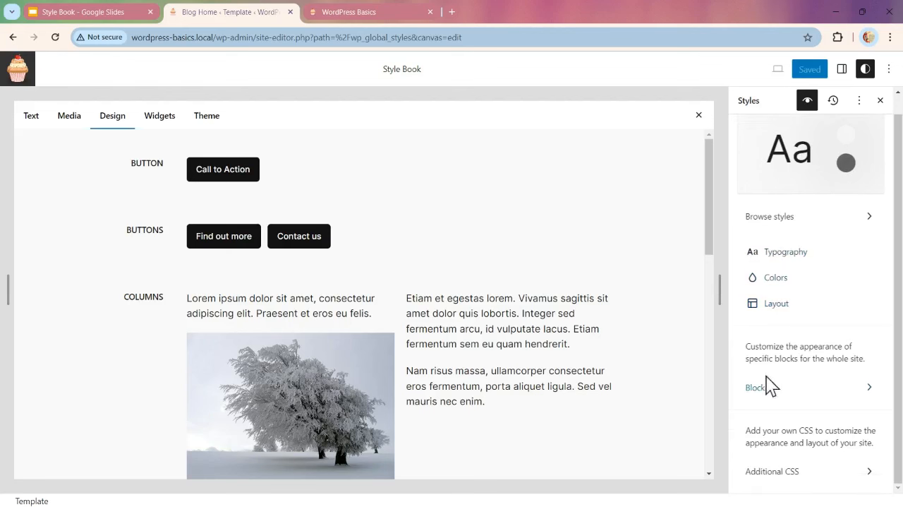
mouse_move(766, 401)
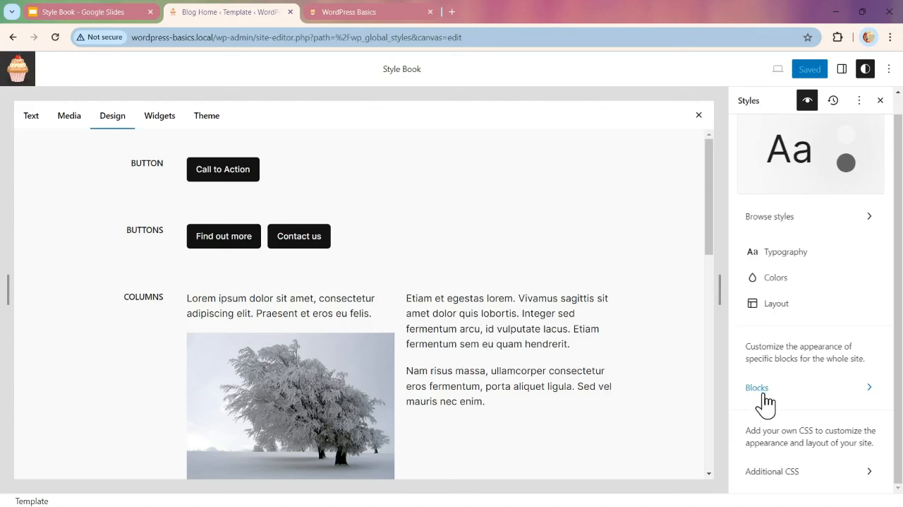
mouse_move(262, 187)
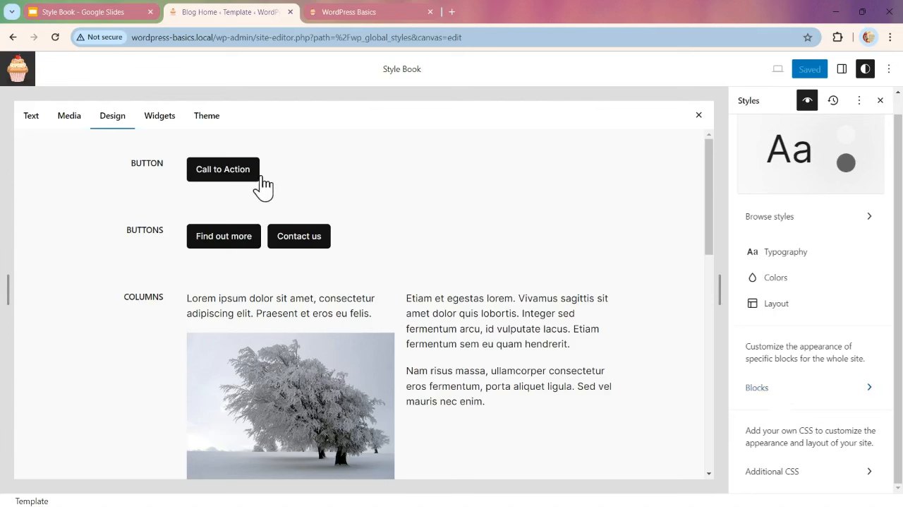
mouse_move(222, 174)
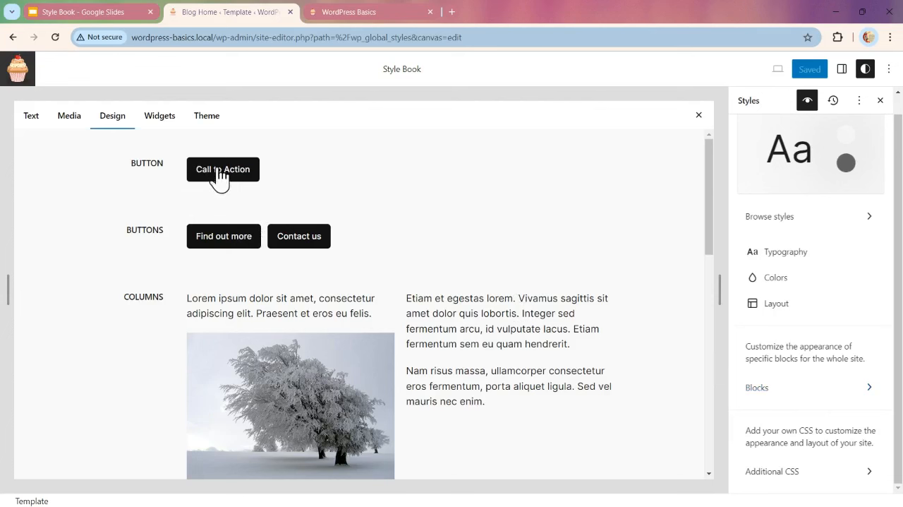
mouse_move(282, 152)
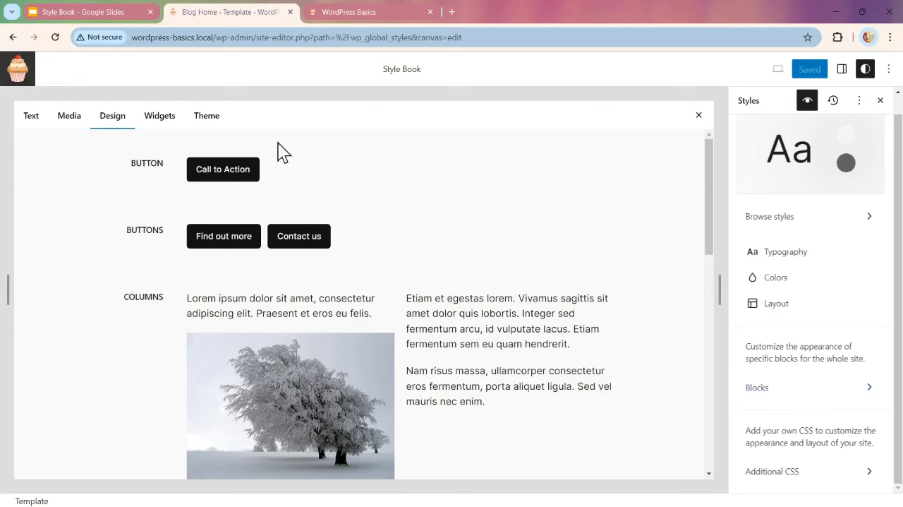
mouse_move(770, 216)
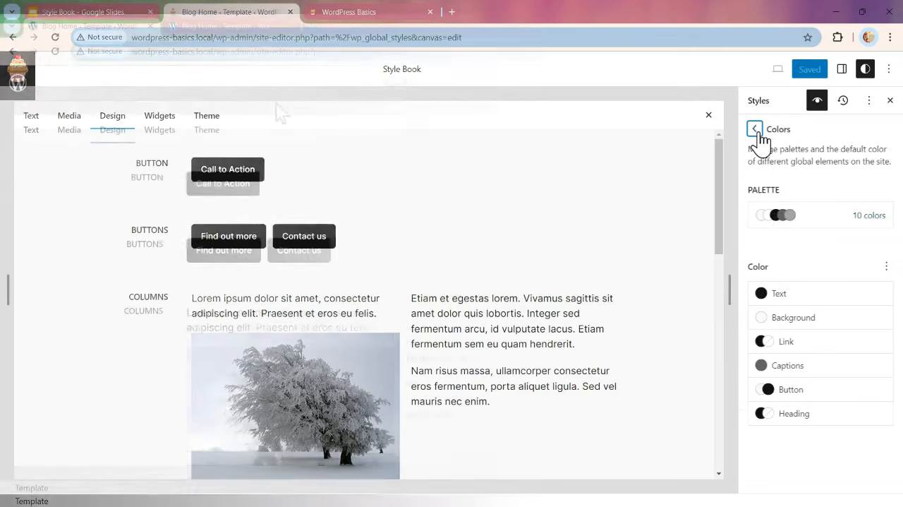
Step: Give the Button block a tan Accent Two background and black text
left_click(755, 129)
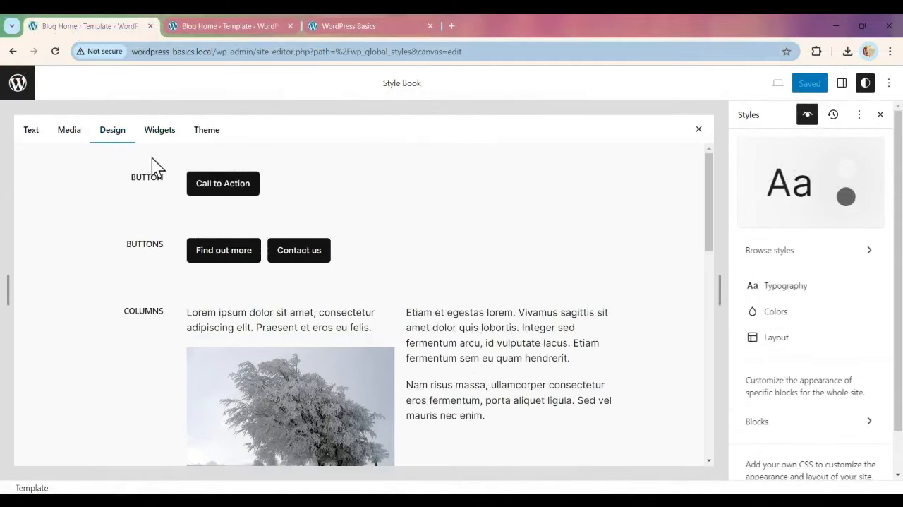
mouse_move(179, 201)
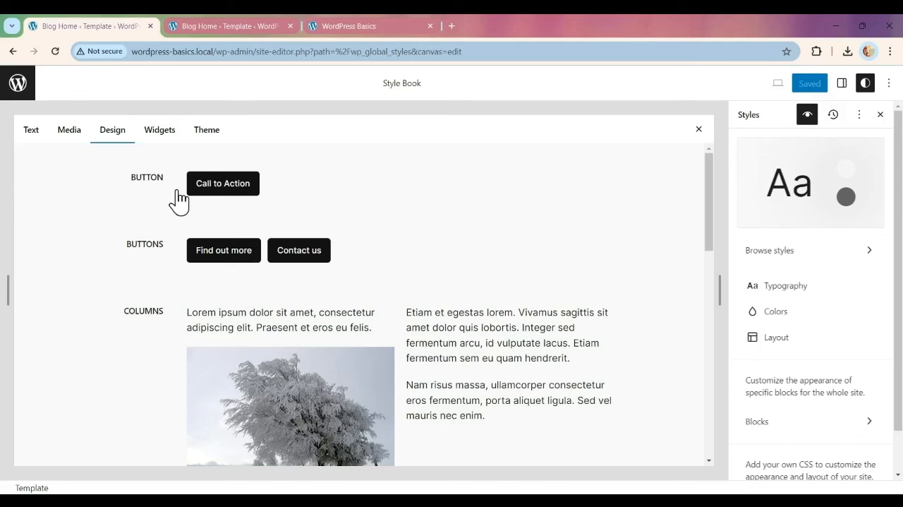
mouse_move(162, 197)
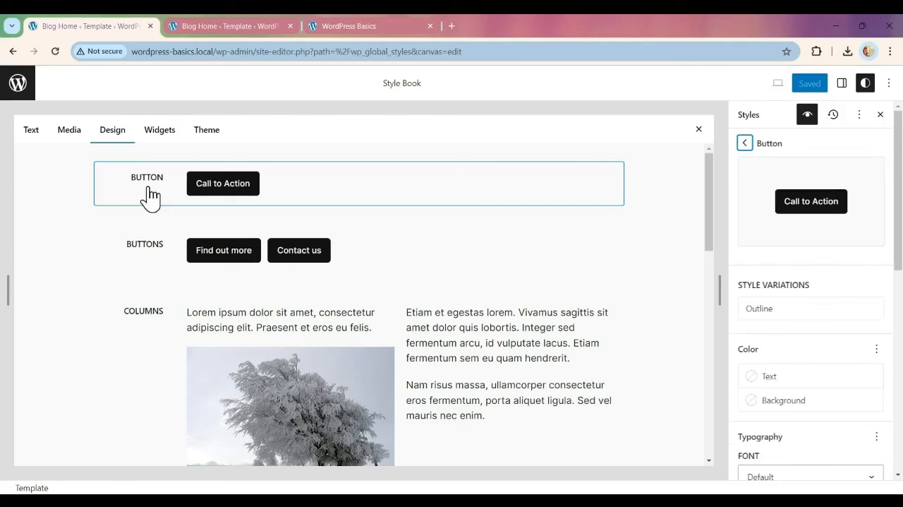
mouse_move(864, 241)
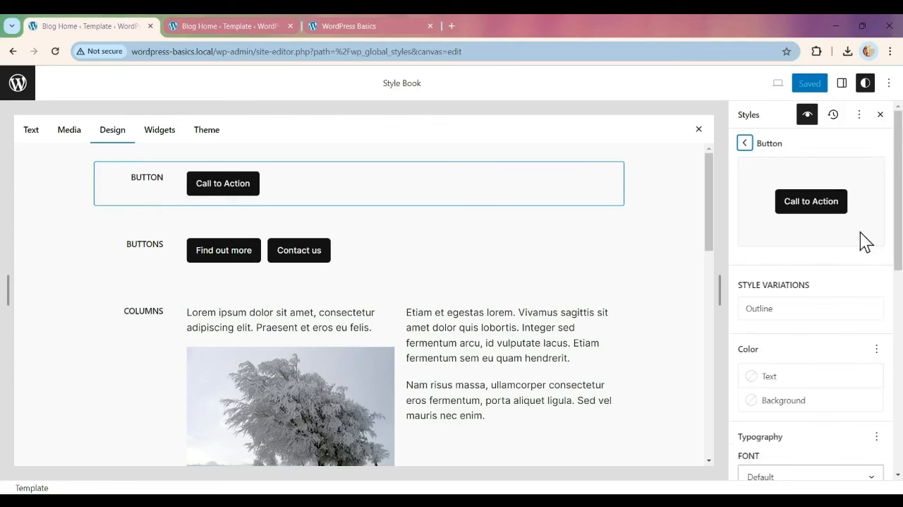
scroll("down", 3)
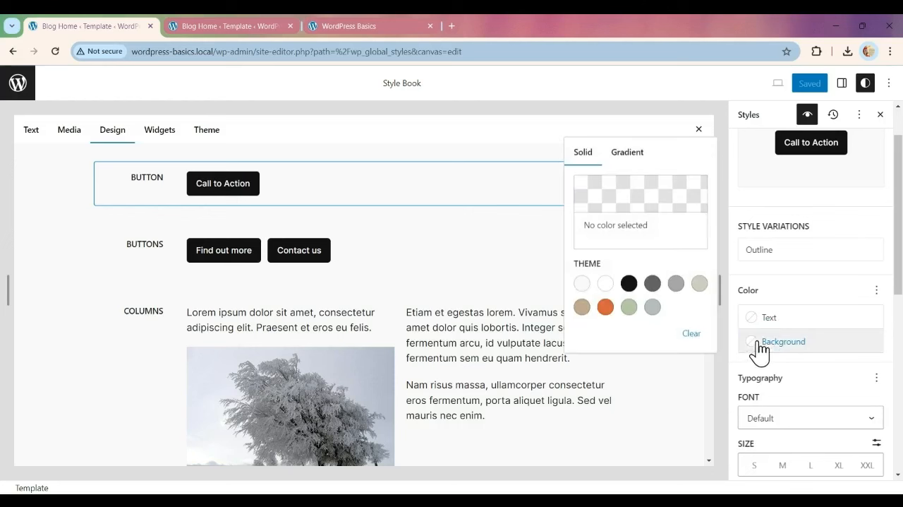
left_click(582, 305)
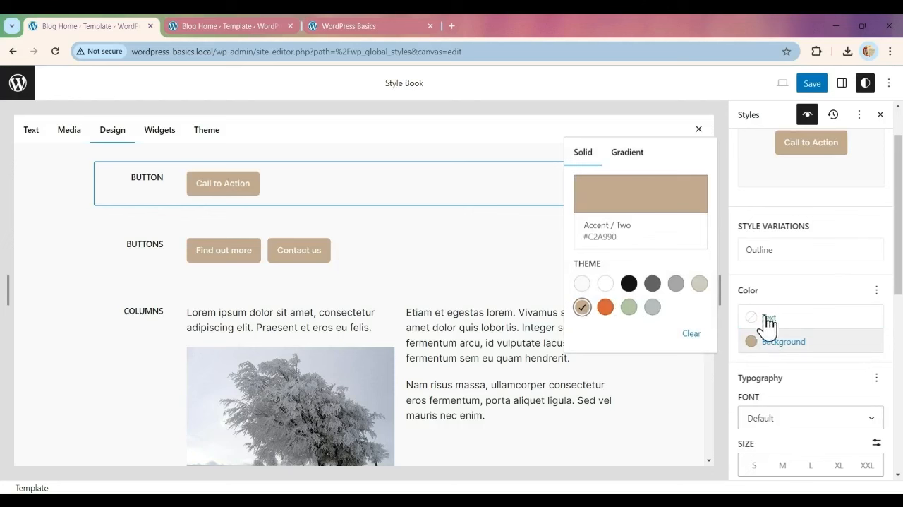
left_click(769, 317)
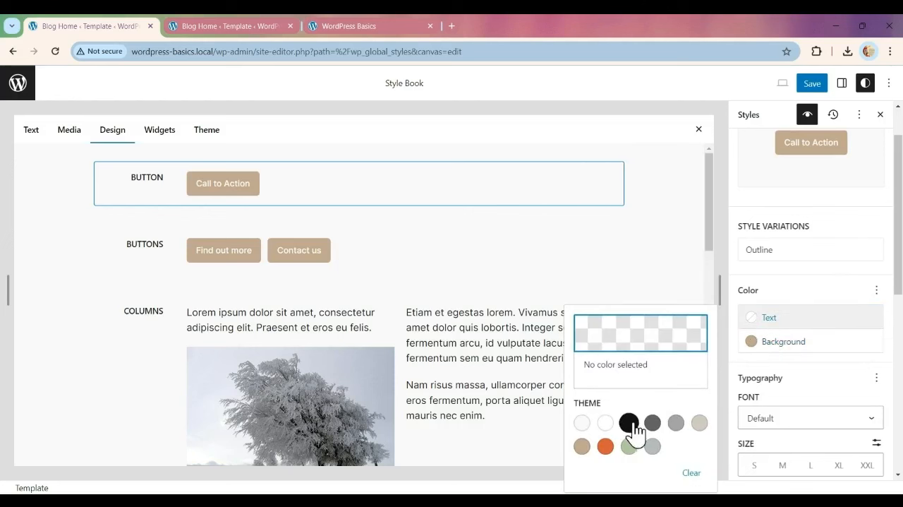
left_click(629, 421)
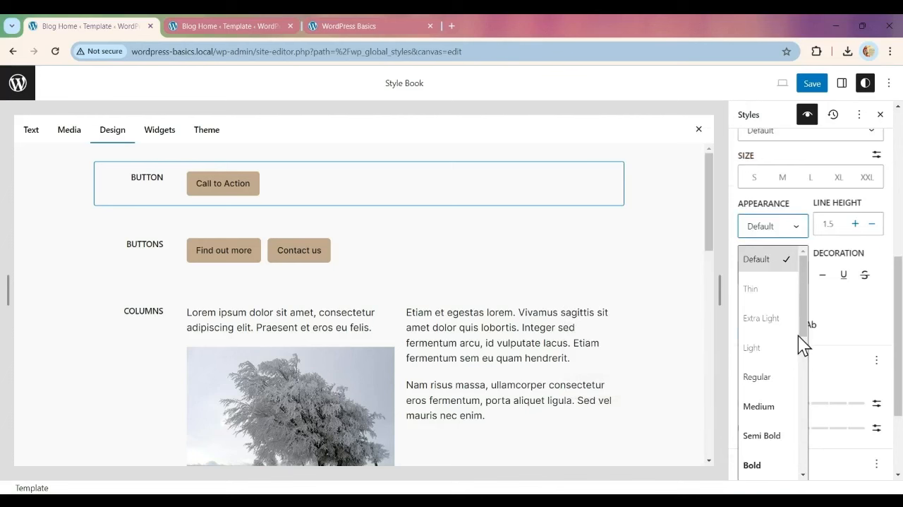
Step: Give the button text Medium weight and System Sans-serif font, after trying Cardo and Inter
left_click(758, 406)
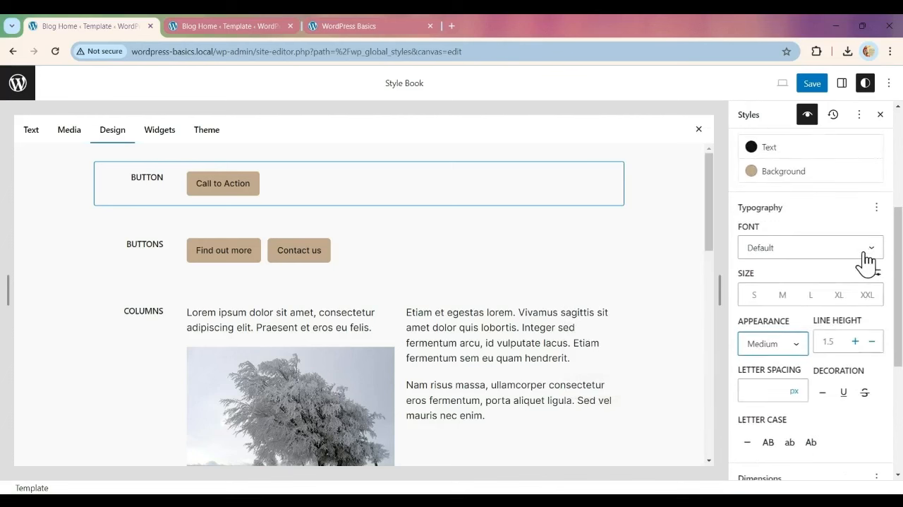
left_click(810, 247)
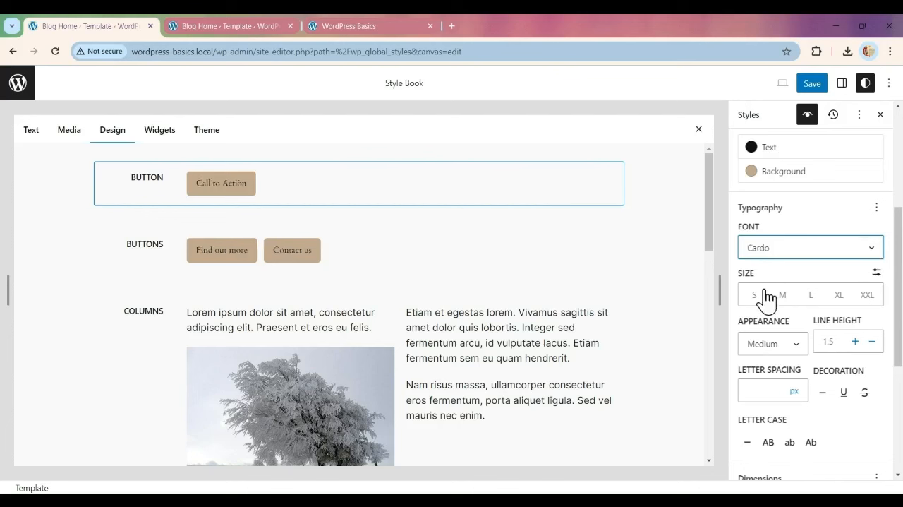
mouse_move(875, 254)
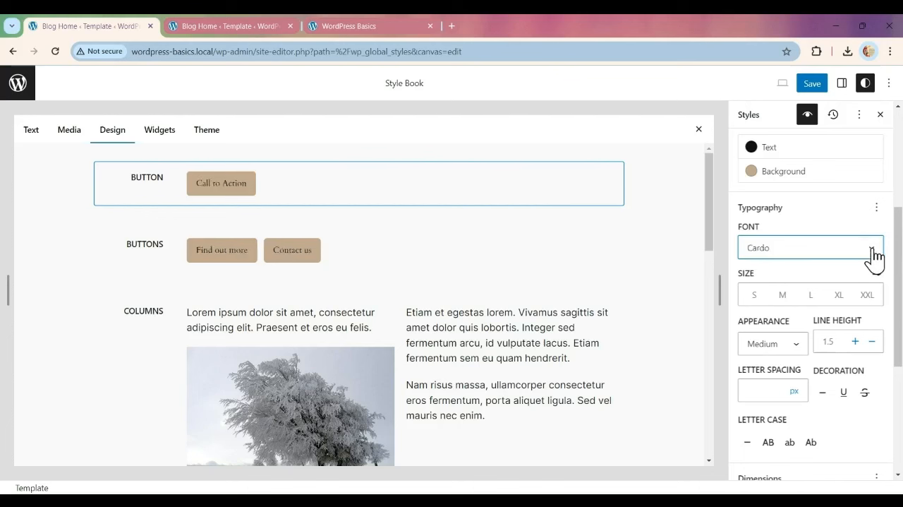
left_click(810, 247)
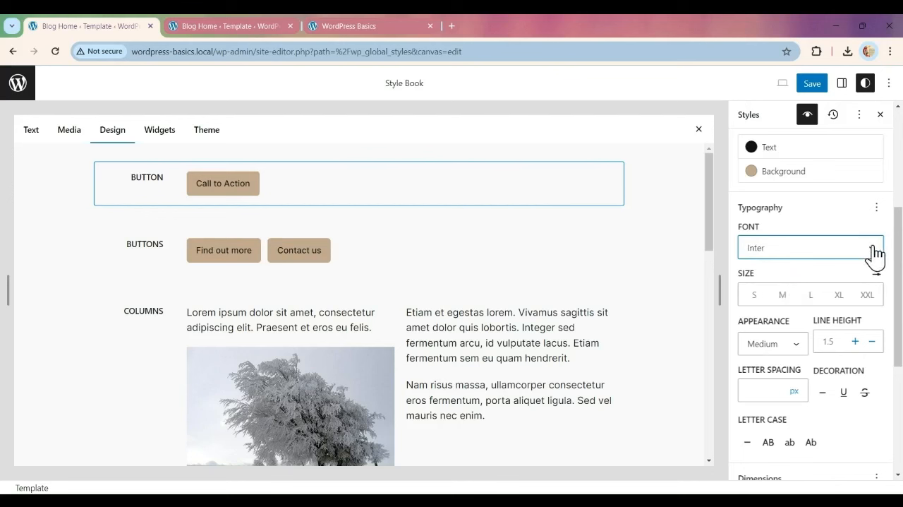
left_click(810, 247)
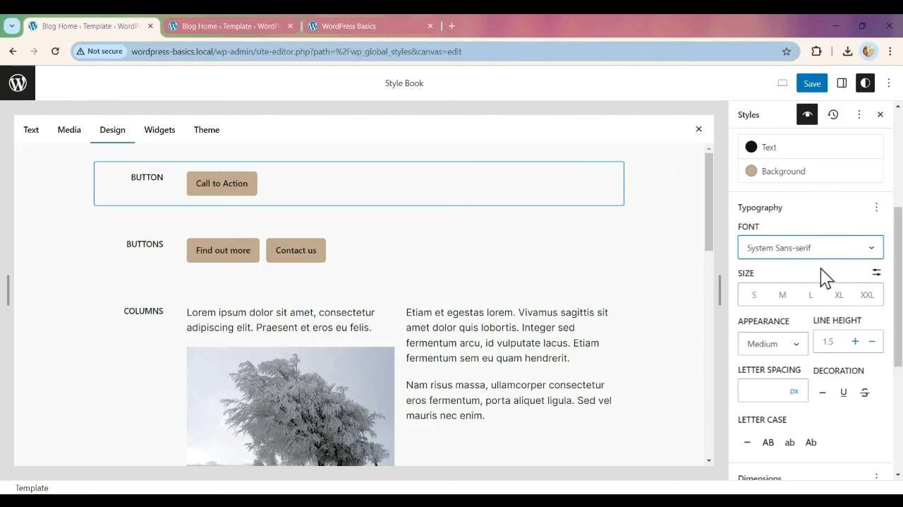
mouse_move(246, 184)
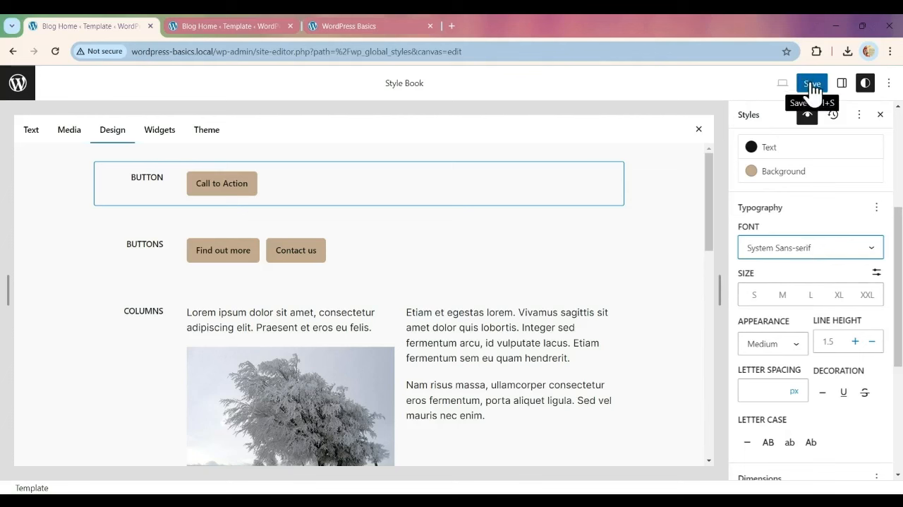
Step: Save the Button style changes and view the live homepage
left_click(811, 82)
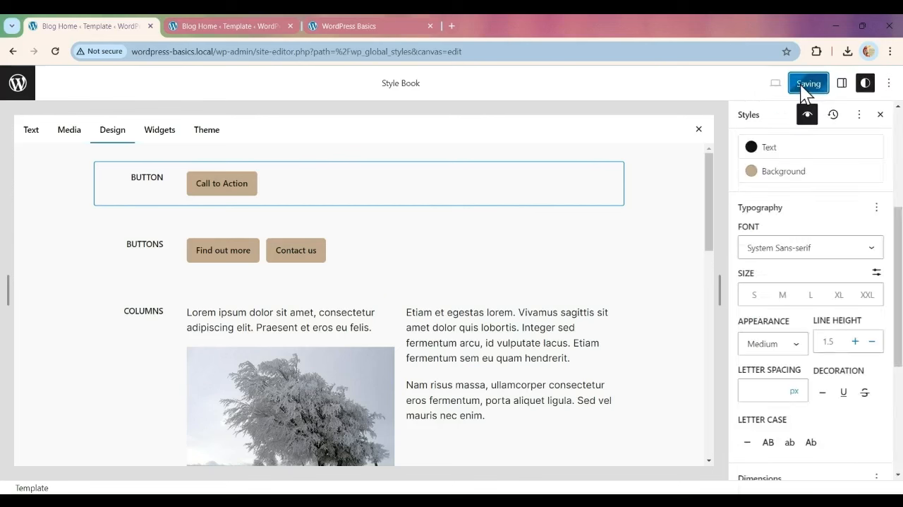
left_click(807, 83)
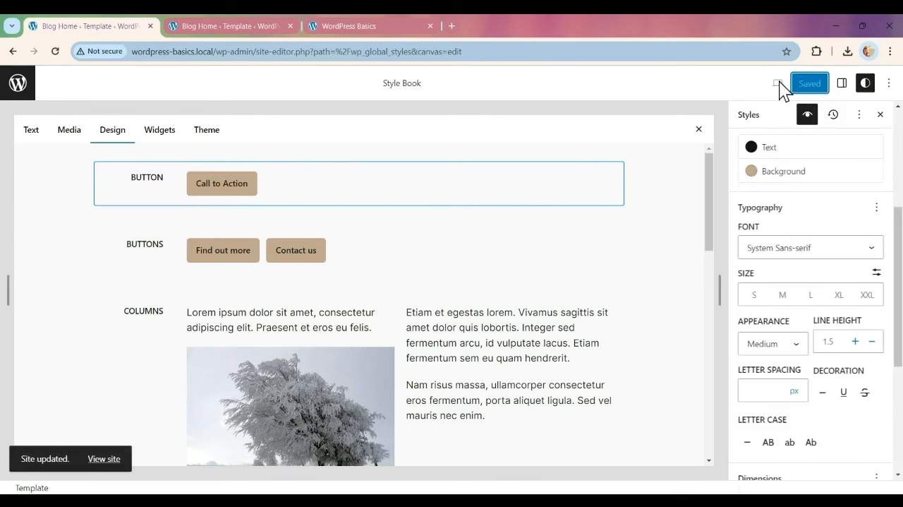
left_click(353, 26)
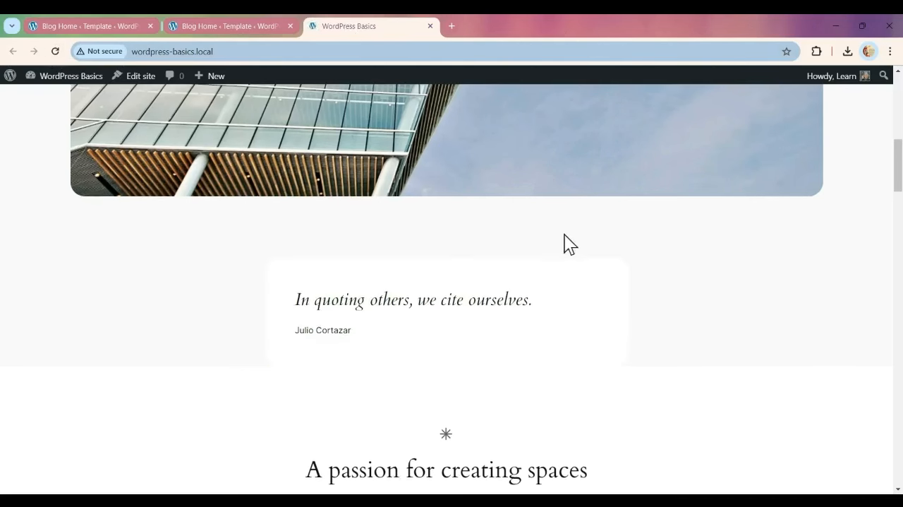
scroll("up", 3)
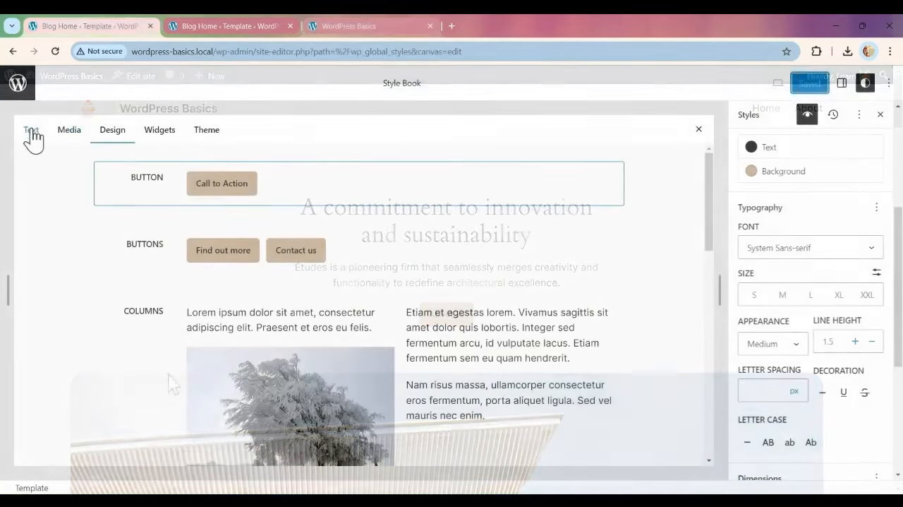
Step: In the Style Book's Text examples, give the Quote a sage green background and Inter font
left_click(31, 130)
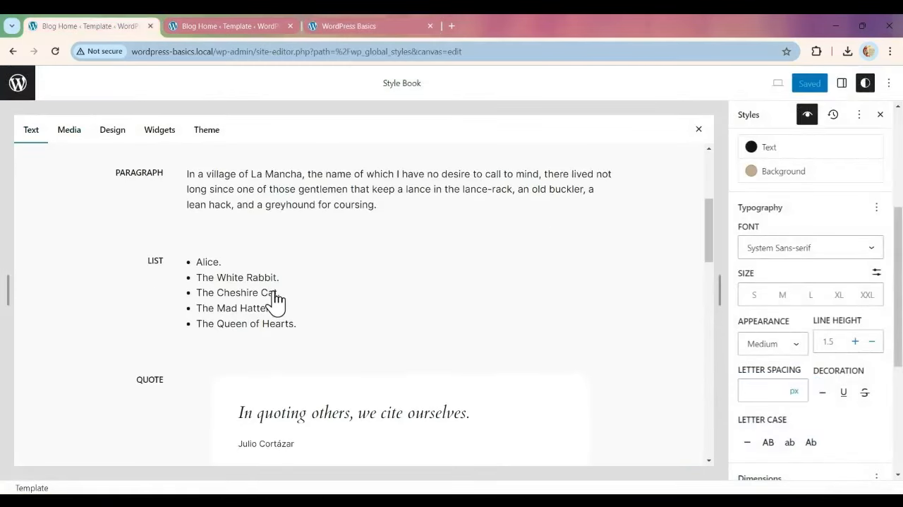
scroll("down", 3)
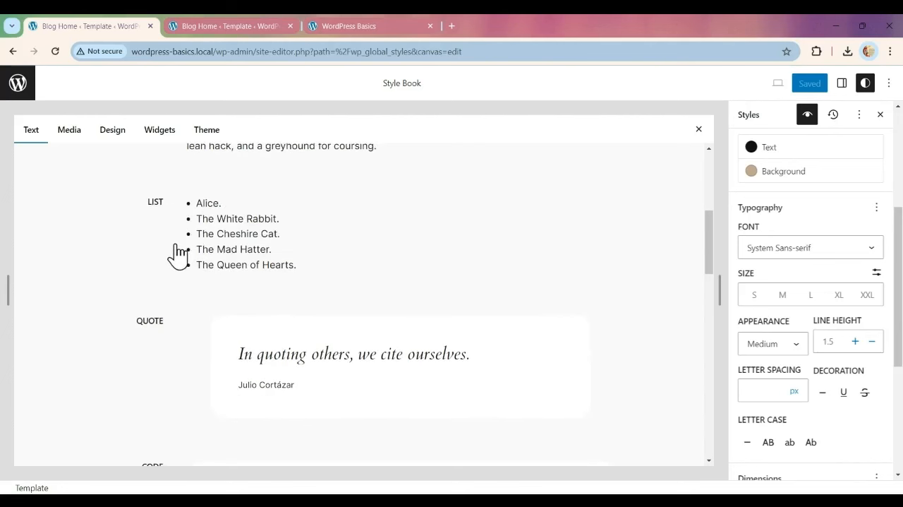
scroll("down", 3)
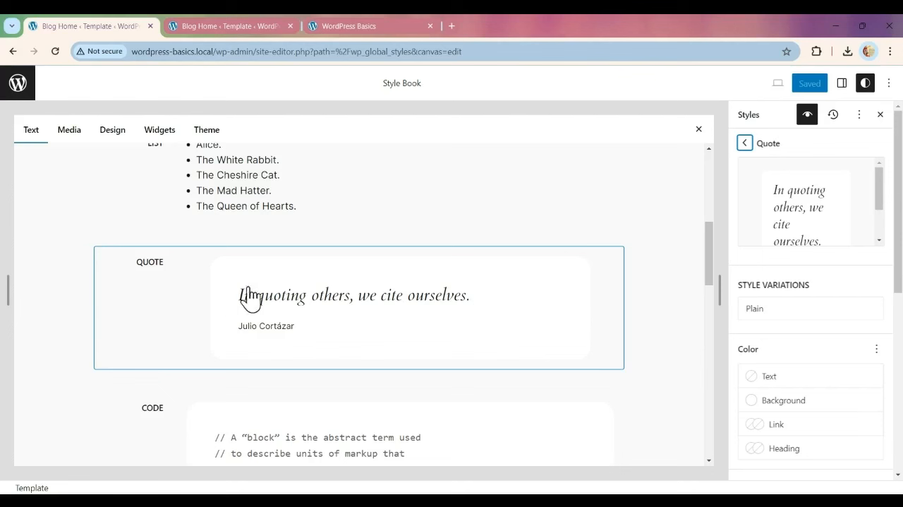
mouse_move(476, 310)
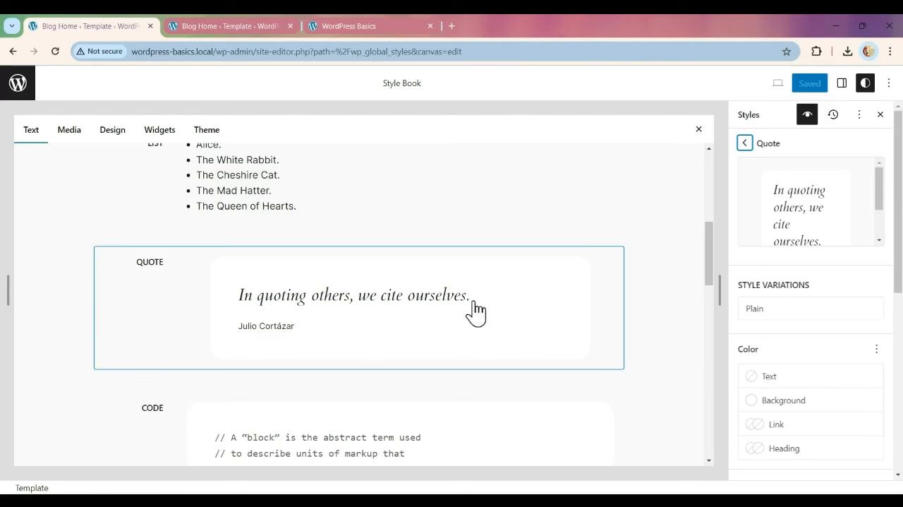
mouse_move(832, 337)
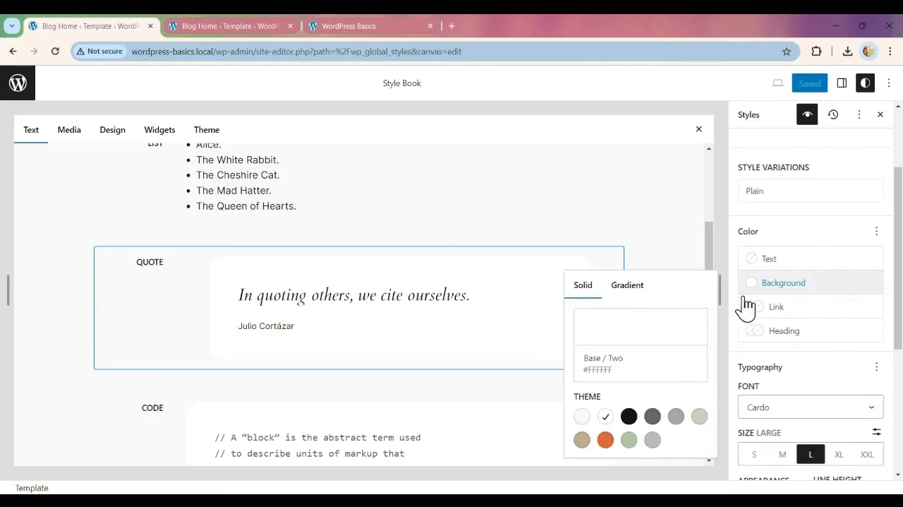
left_click(628, 438)
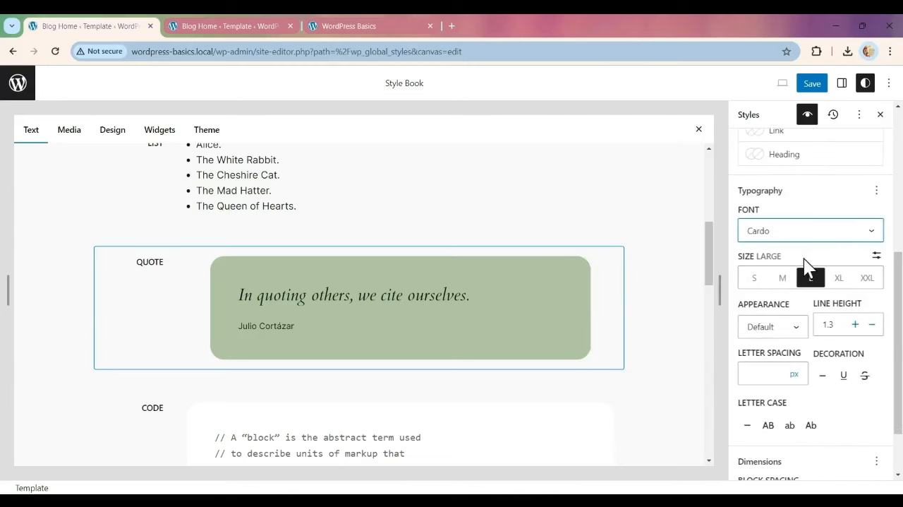
left_click(810, 230)
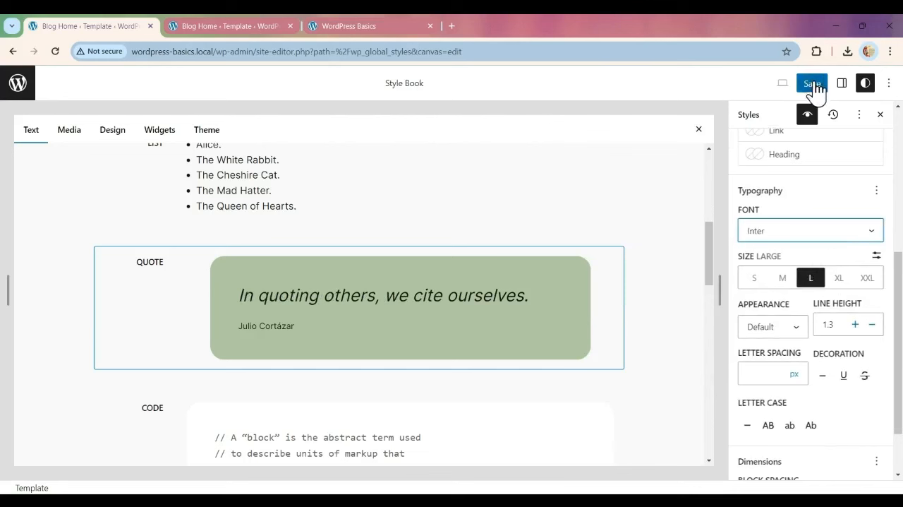
Step: Save the Quote style changes and close the Style Book to return to the template
left_click(811, 83)
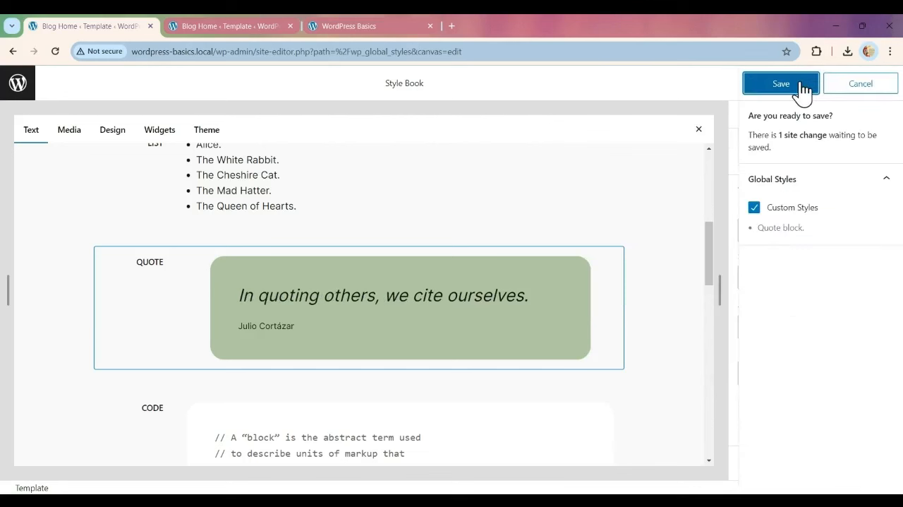
left_click(781, 84)
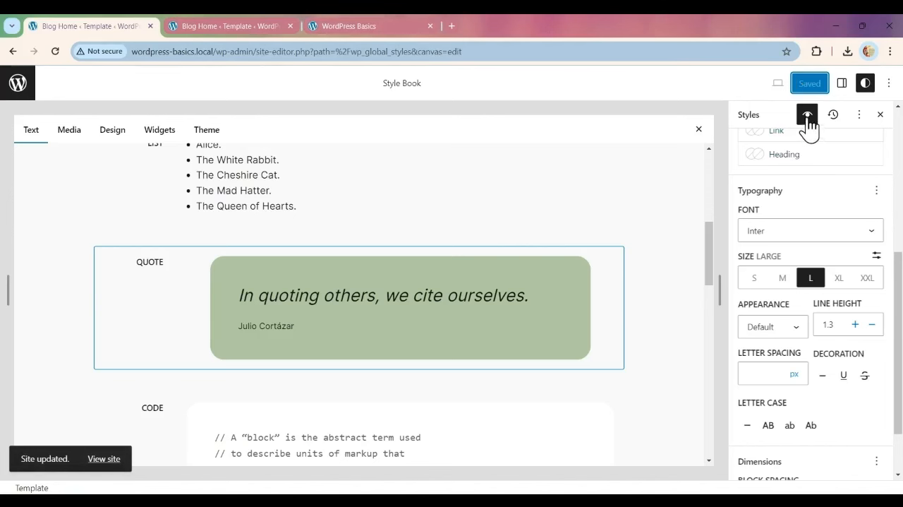
left_click(807, 114)
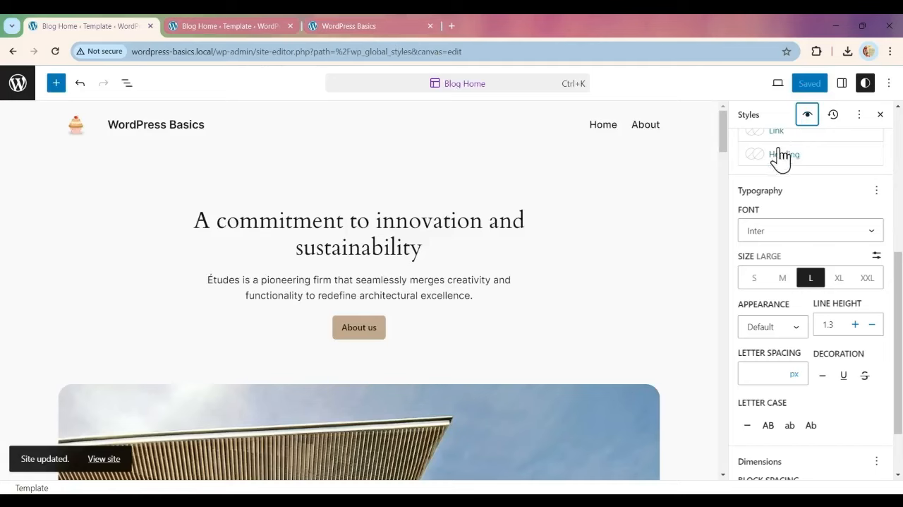
Step: Scroll the reloaded live home page down to the green Inter quote
scroll("down", 3)
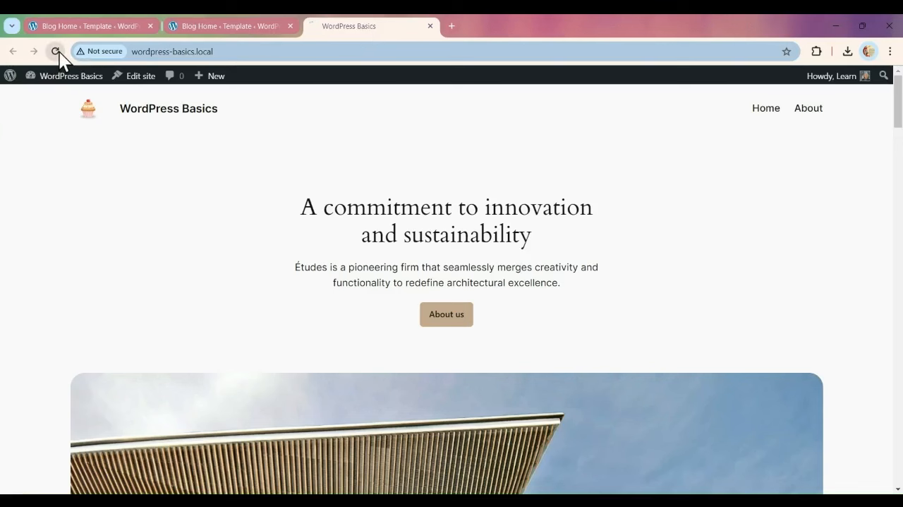
scroll("down", 3)
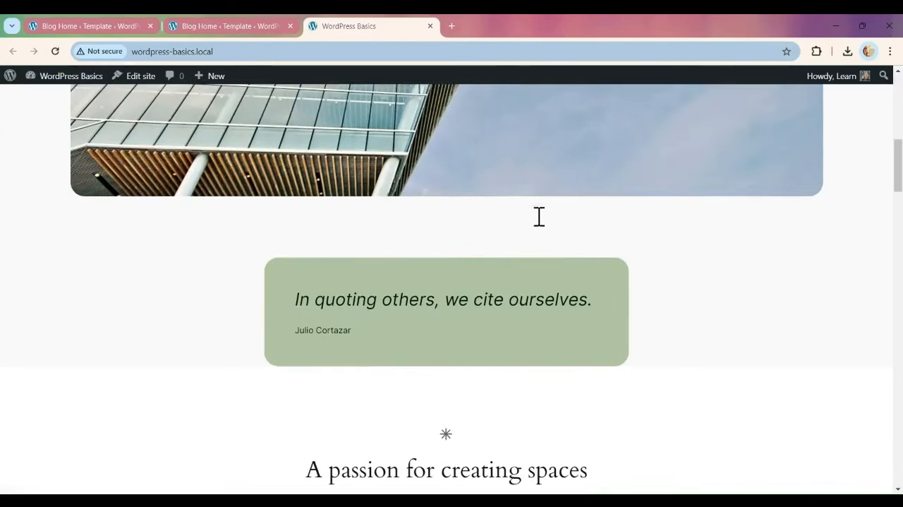